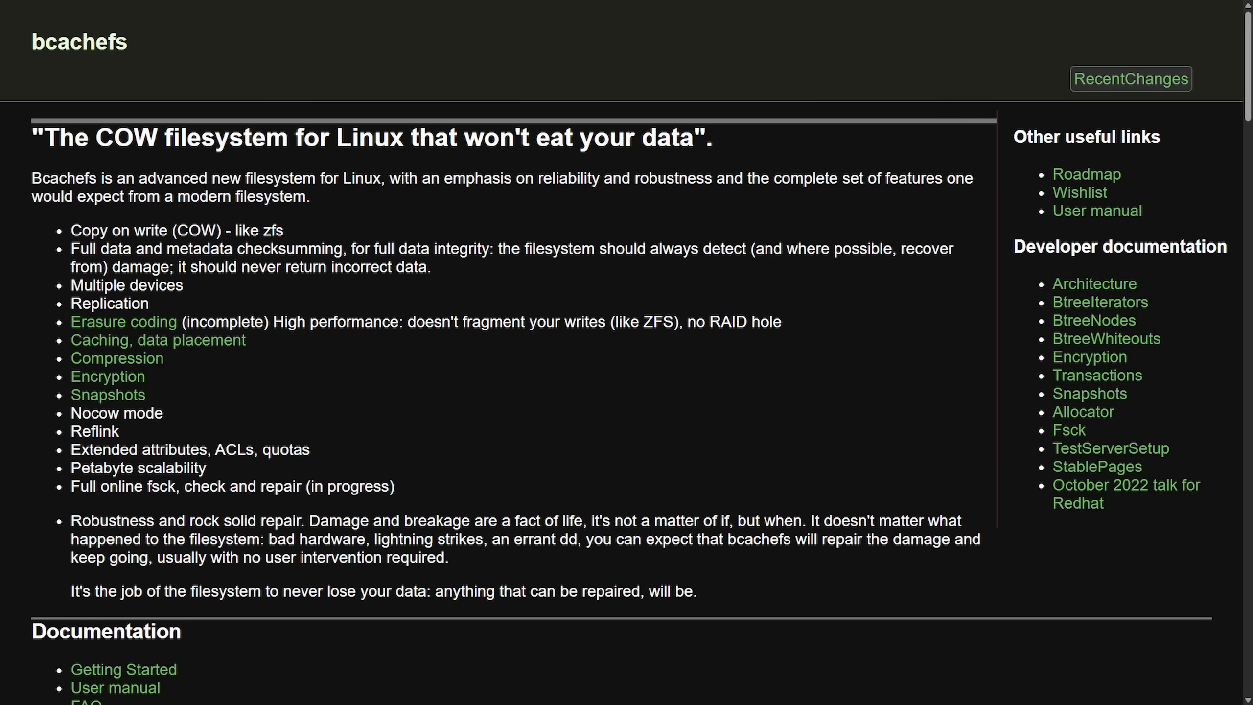
mouse_move(783, 265)
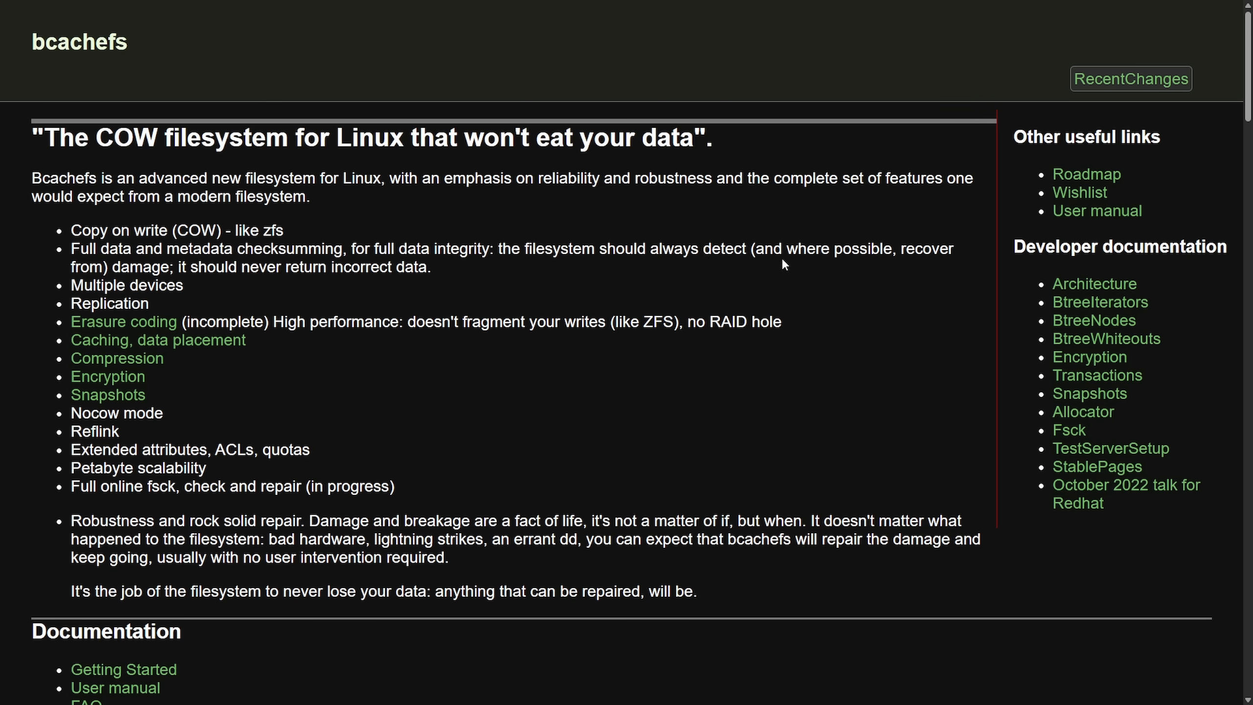
mouse_move(722, 341)
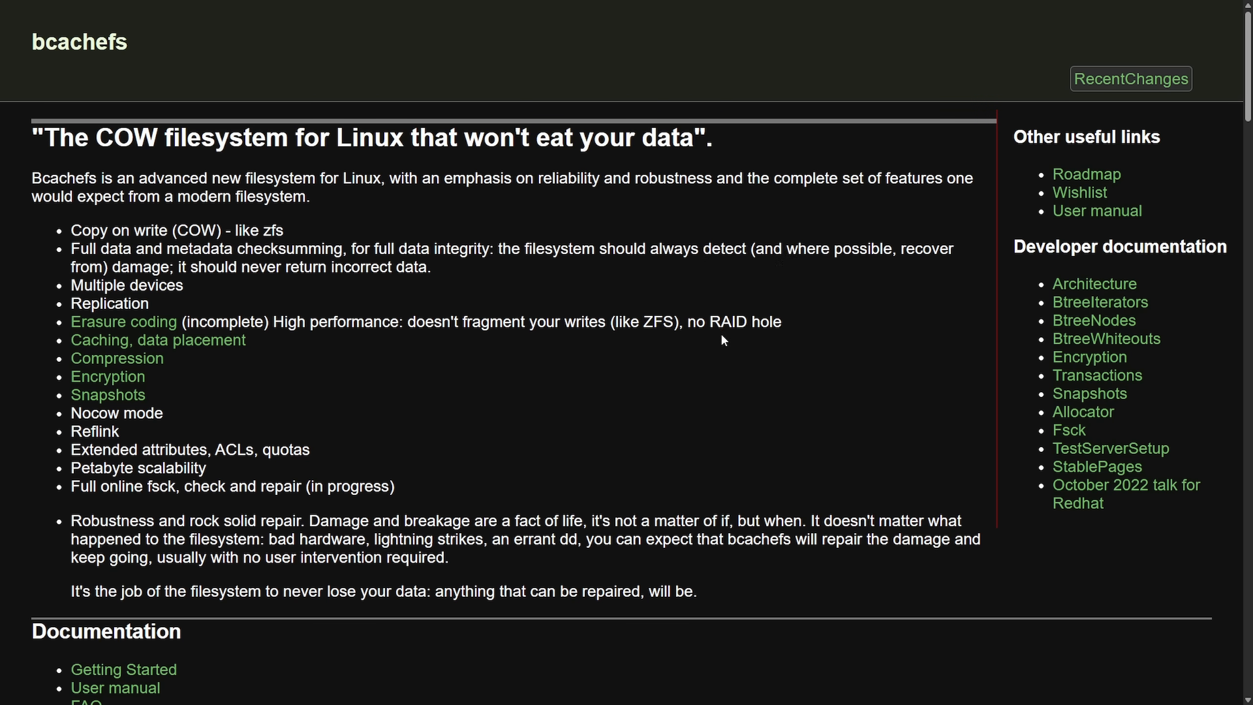
mouse_move(735, 349)
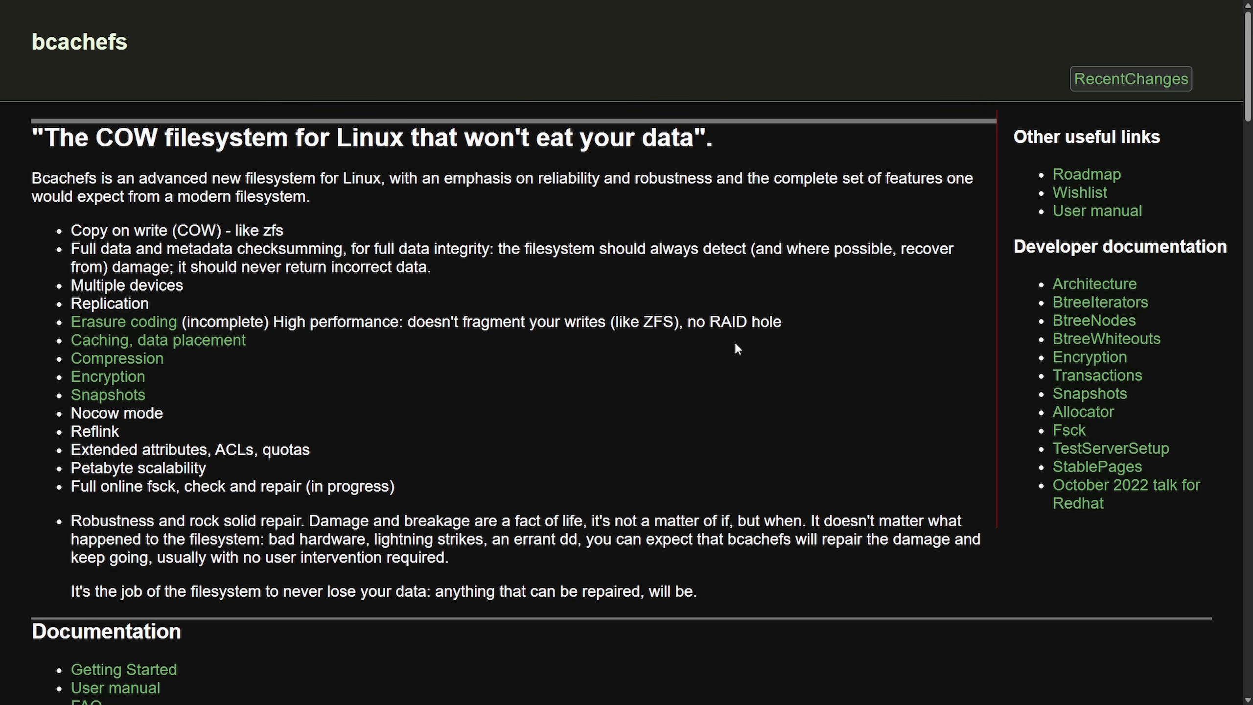
mouse_move(721, 345)
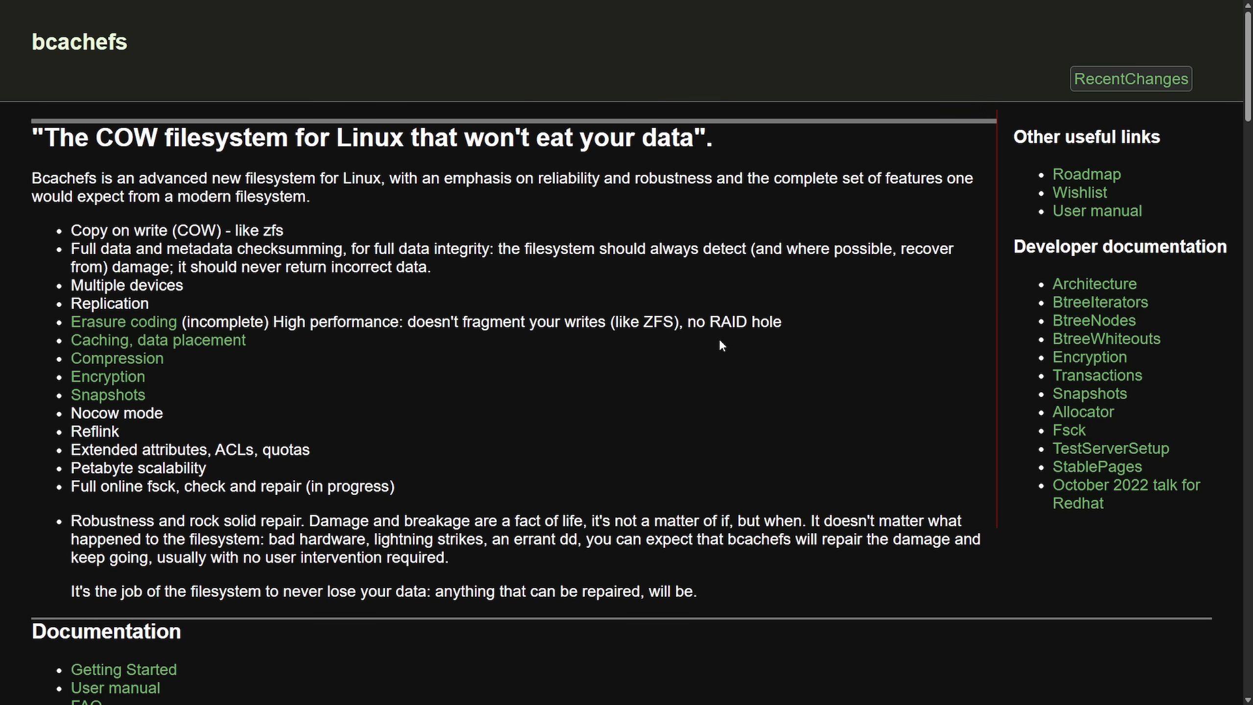
mouse_move(714, 358)
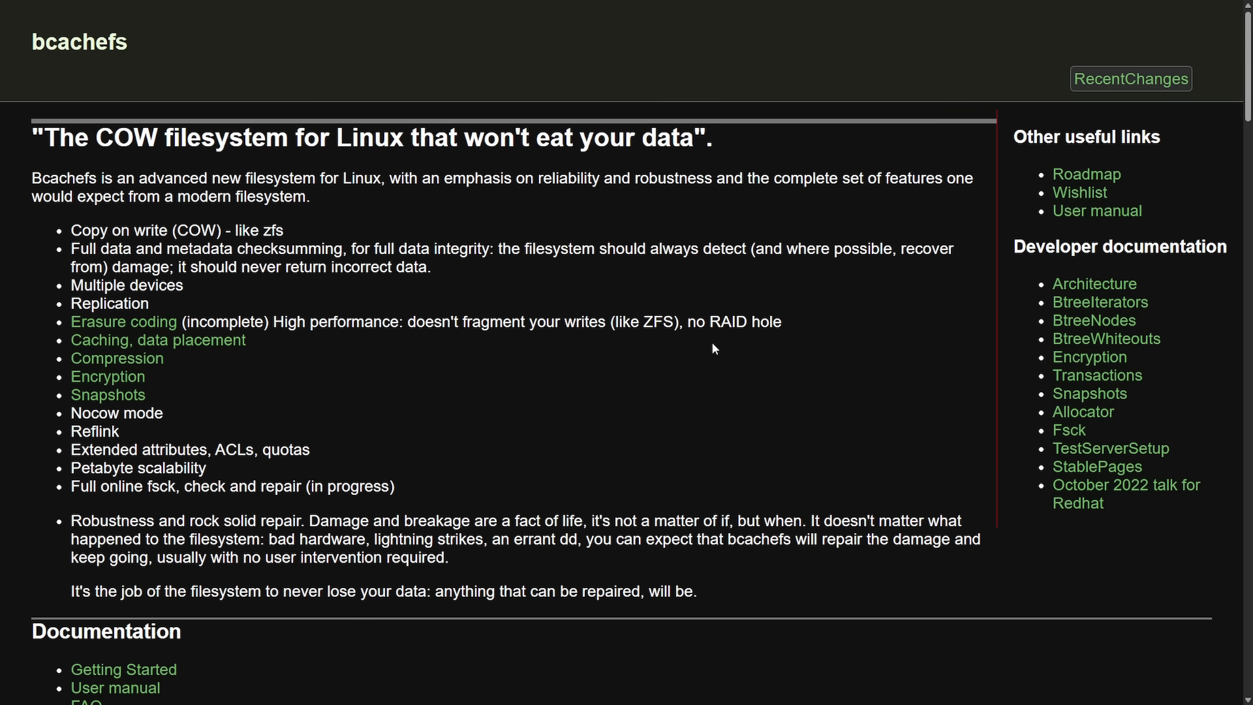
mouse_move(709, 365)
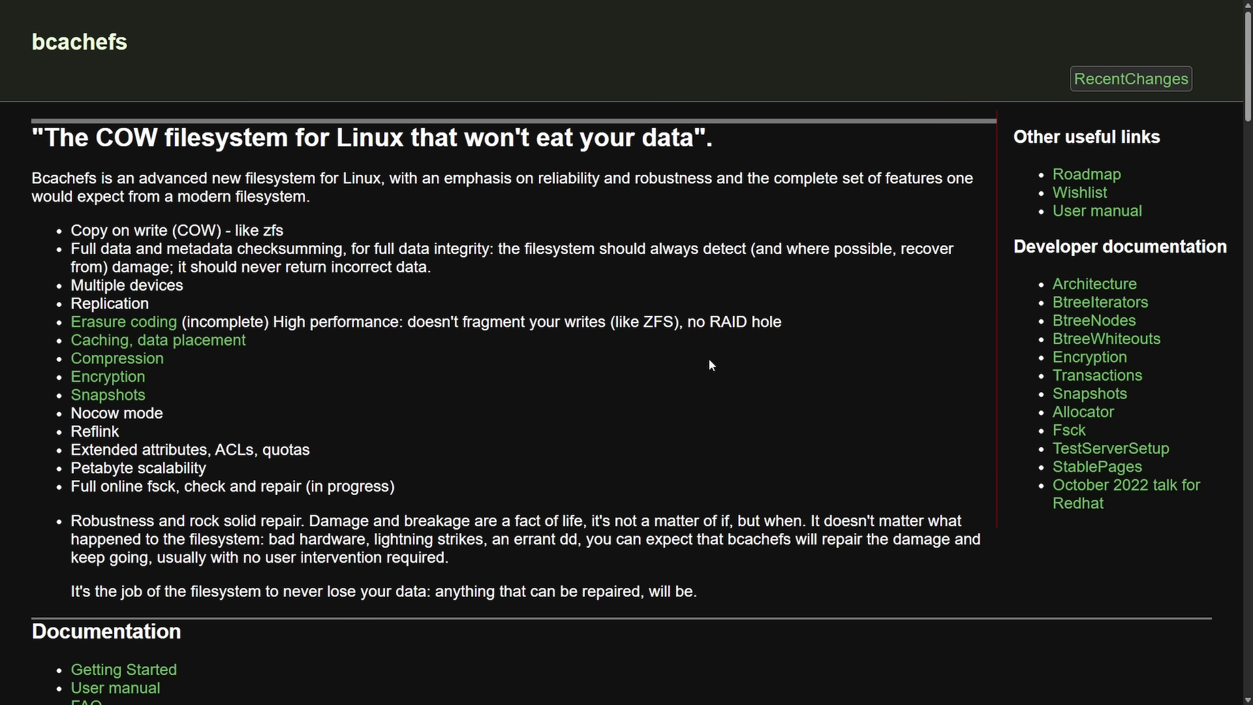
mouse_move(428, 346)
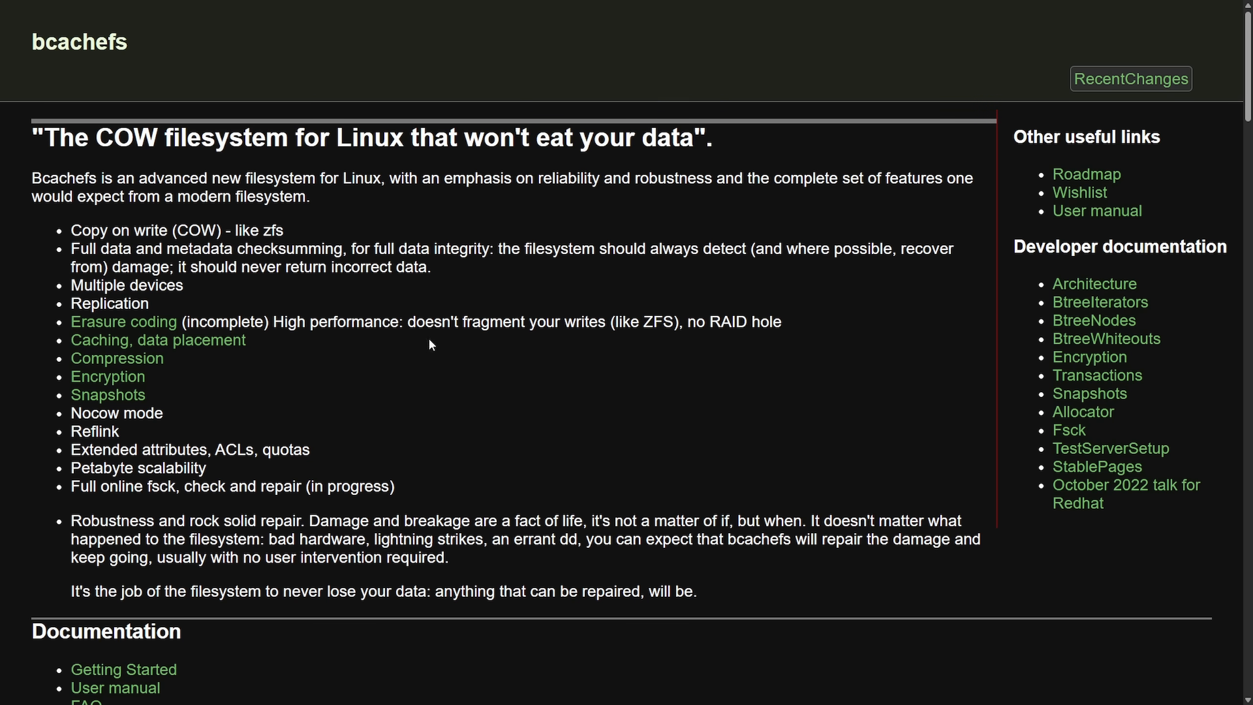
mouse_move(776, 369)
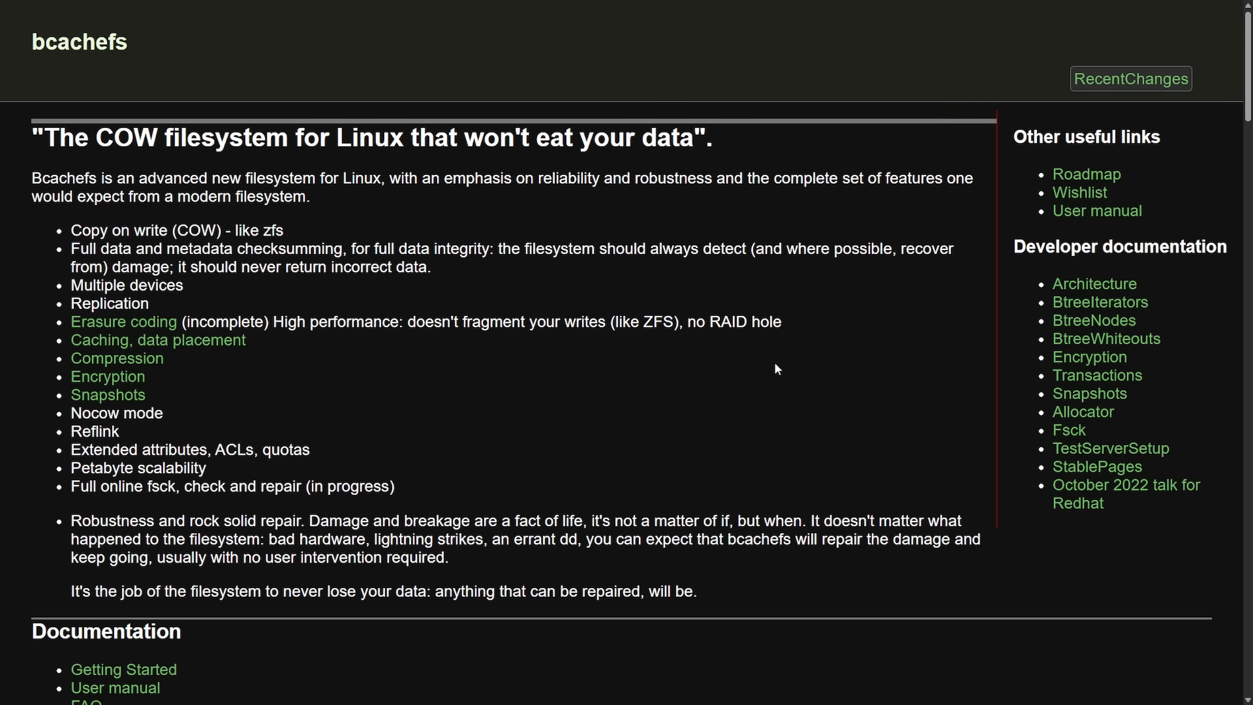
mouse_move(747, 380)
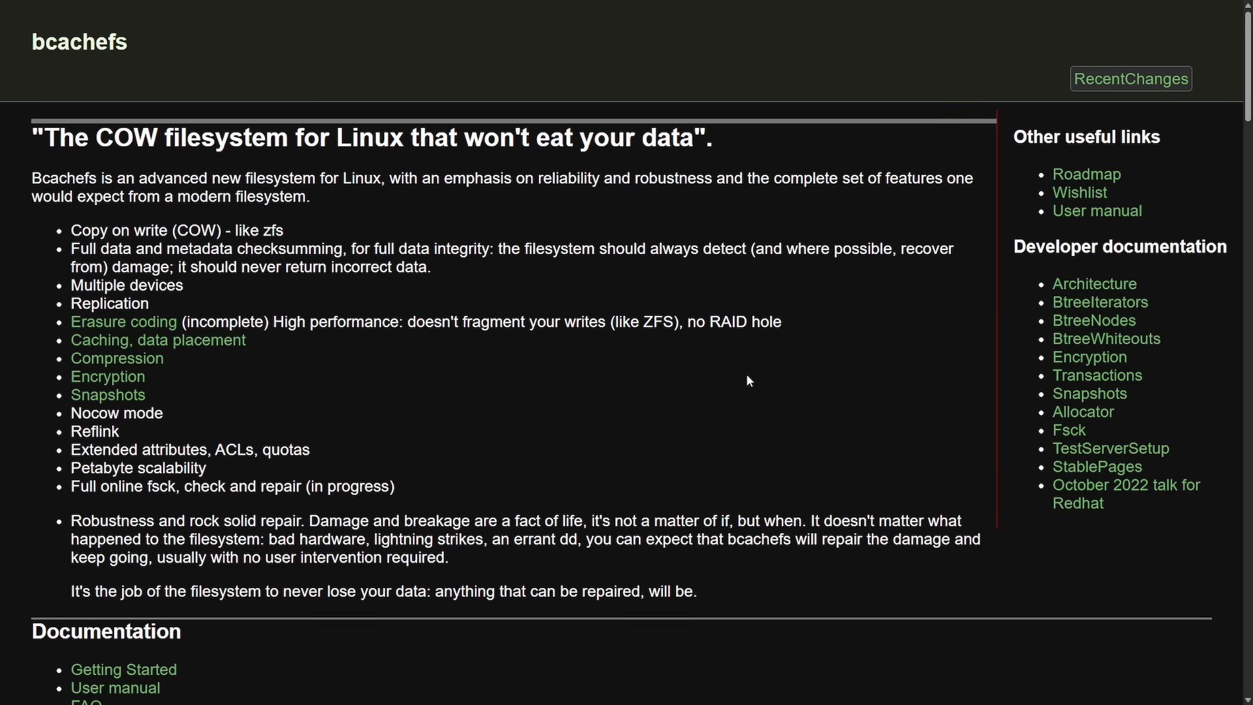
mouse_move(743, 380)
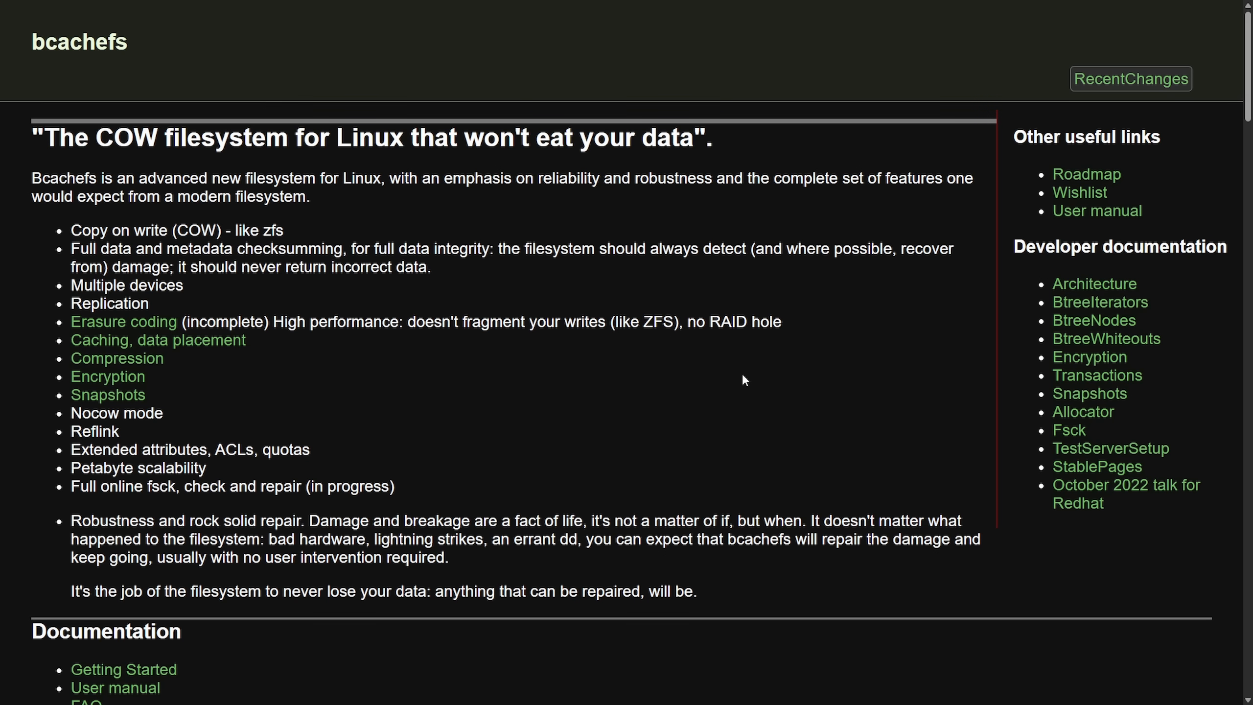
mouse_move(700, 372)
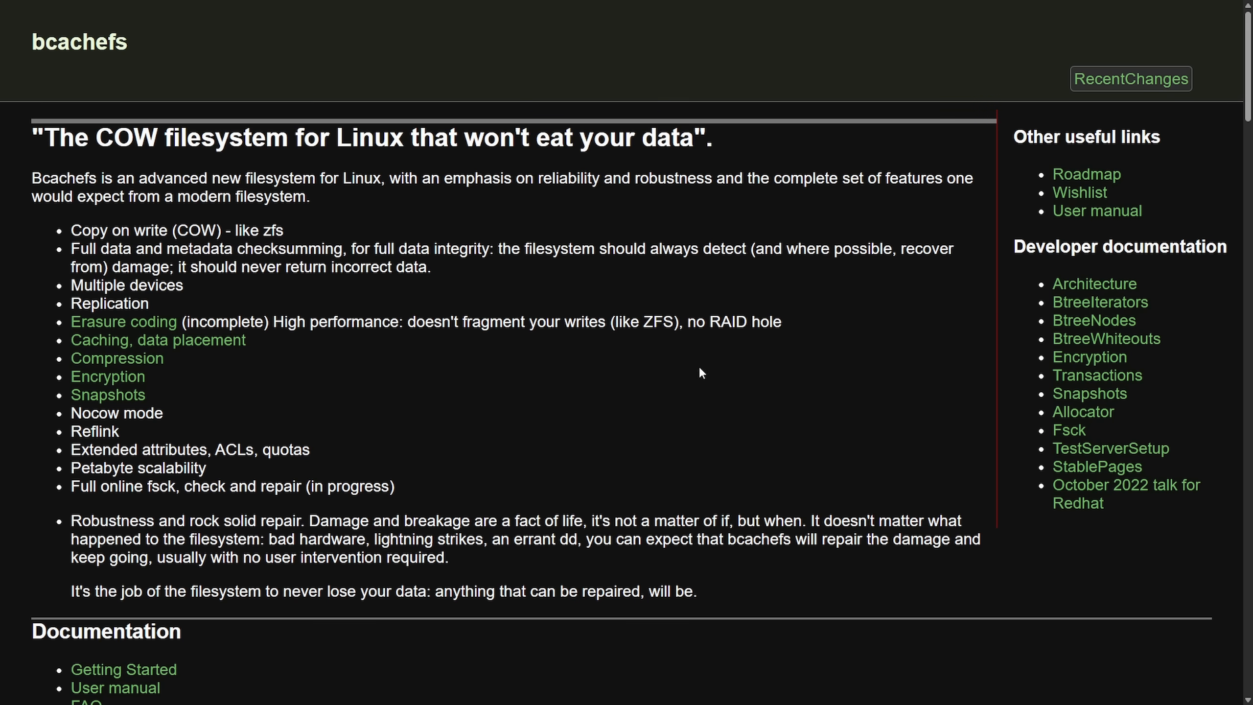
mouse_move(659, 362)
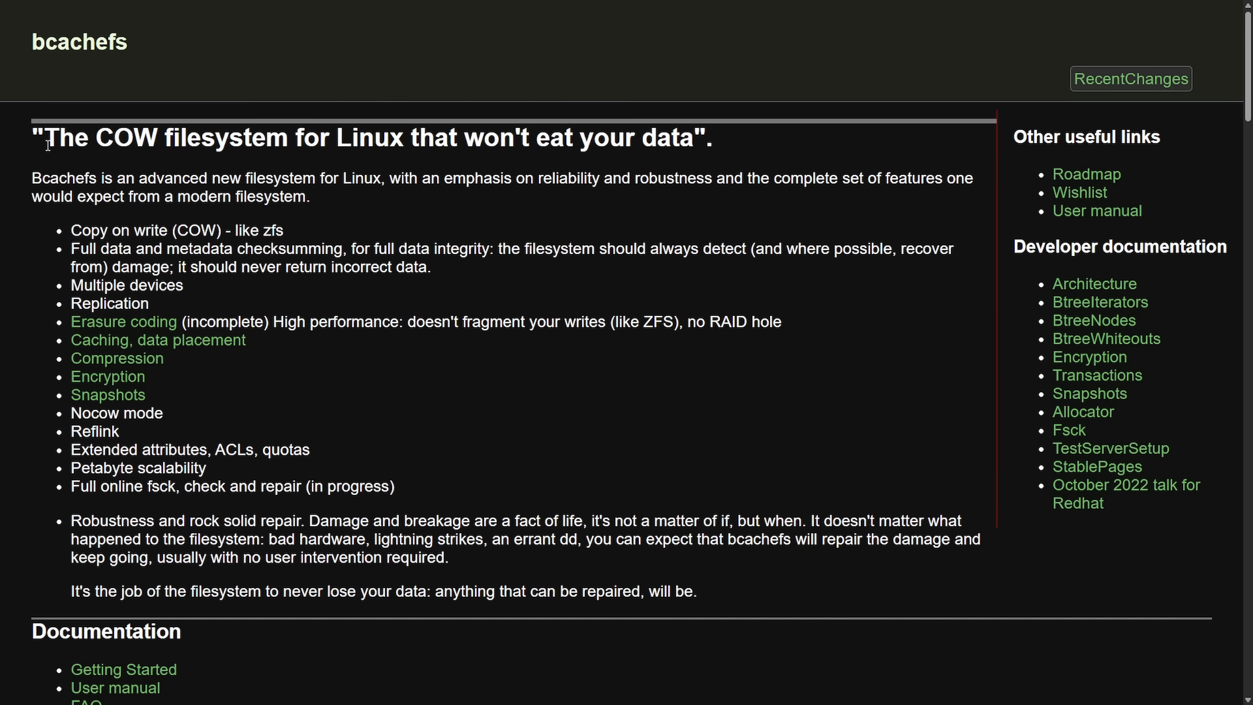
Step: Highlight the COW filesystem slogan and the full opening description of bcachefs, clearing each afterwards
drag(43, 137, 296, 136)
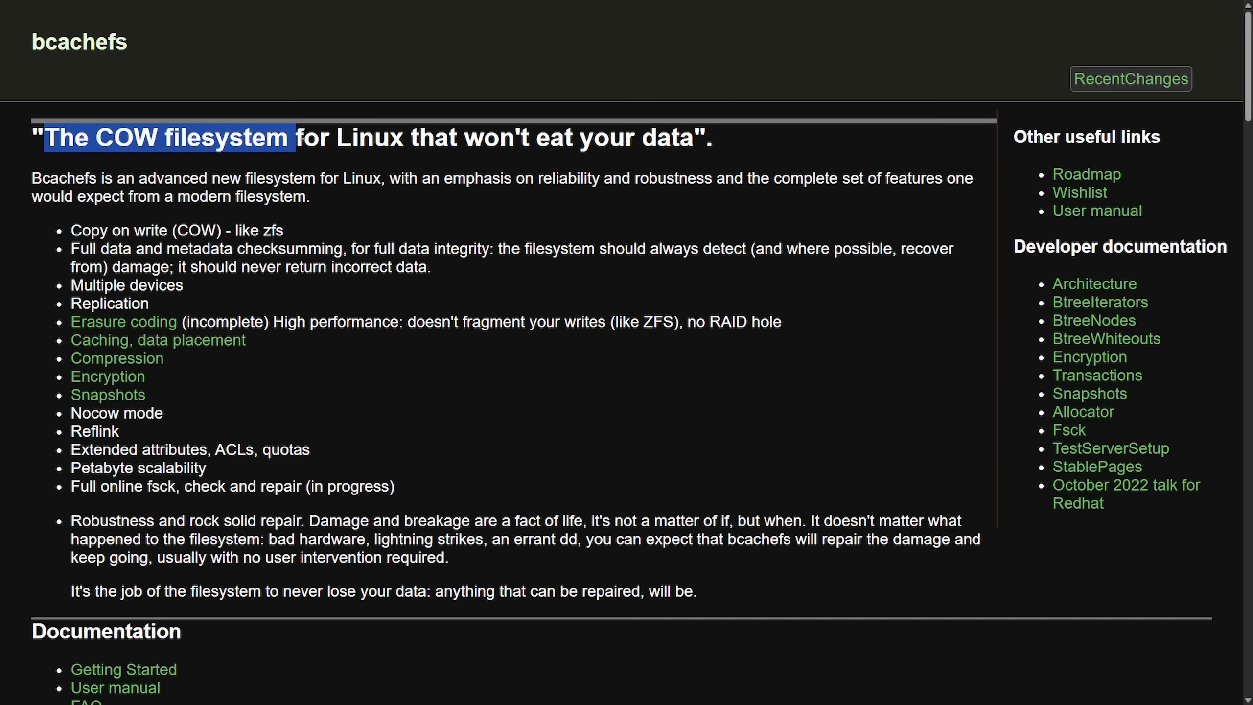
click(737, 143)
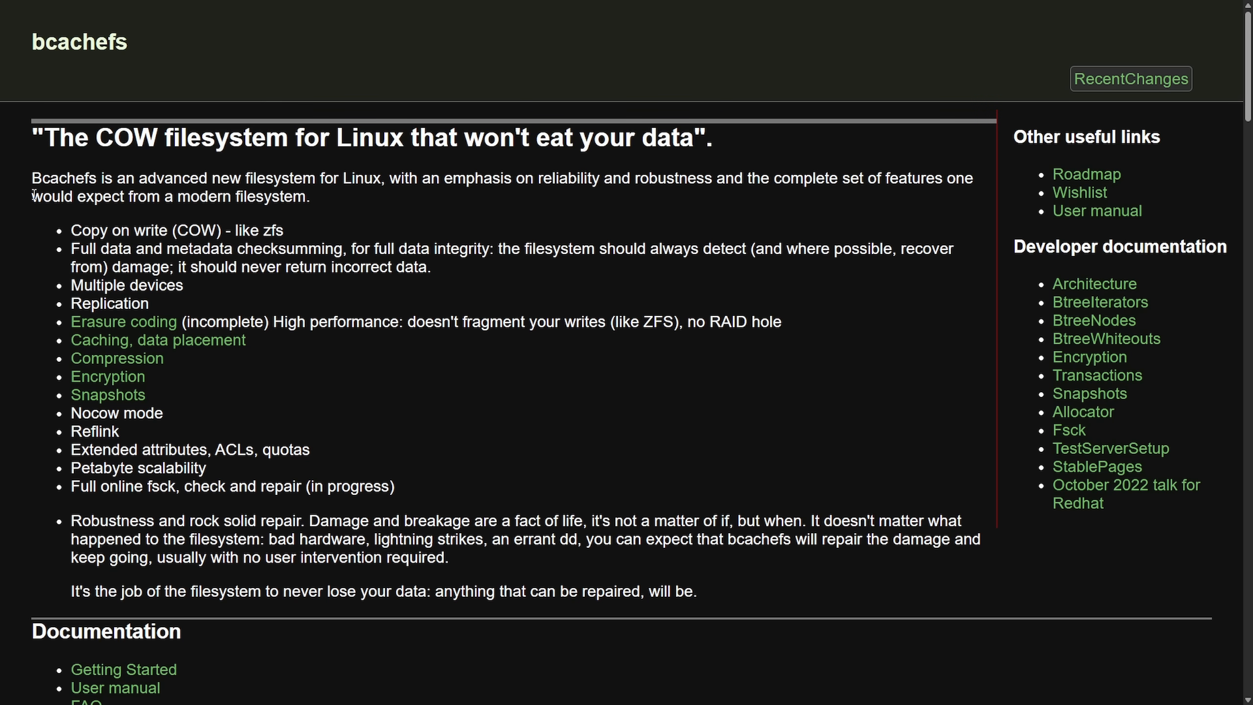
drag(32, 178, 271, 178)
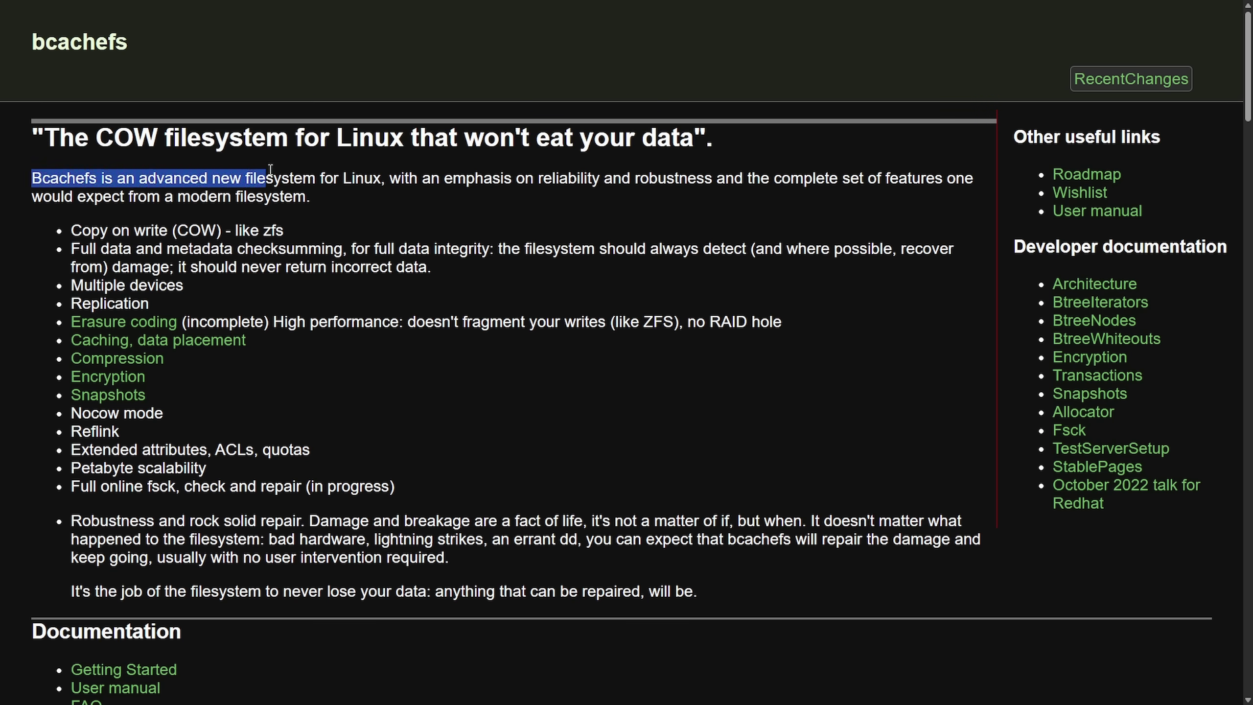
drag(271, 177, 541, 178)
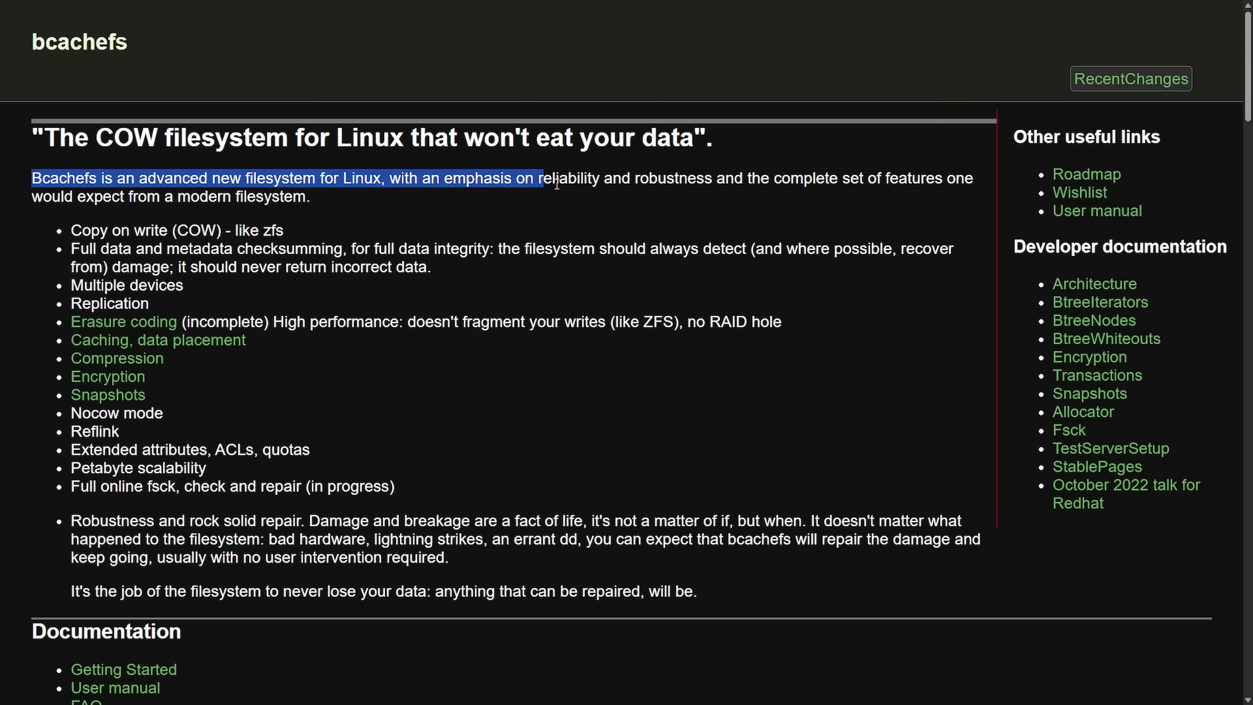
drag(539, 178, 752, 178)
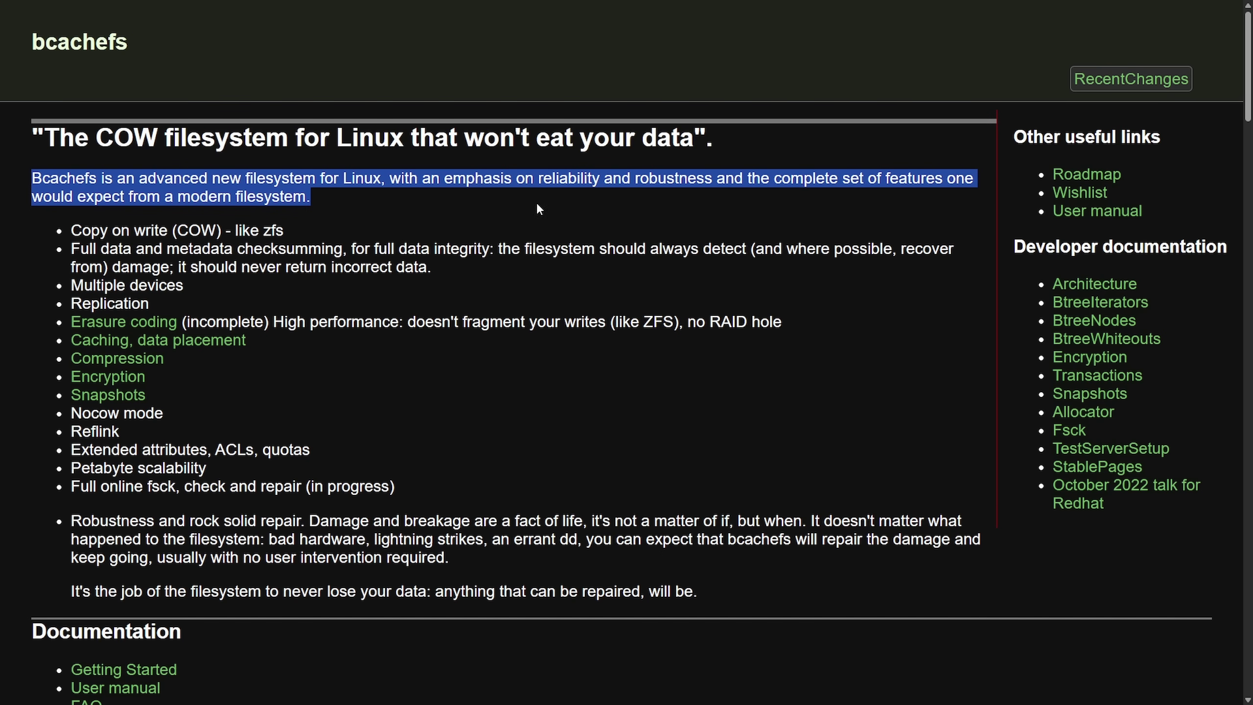
click(204, 221)
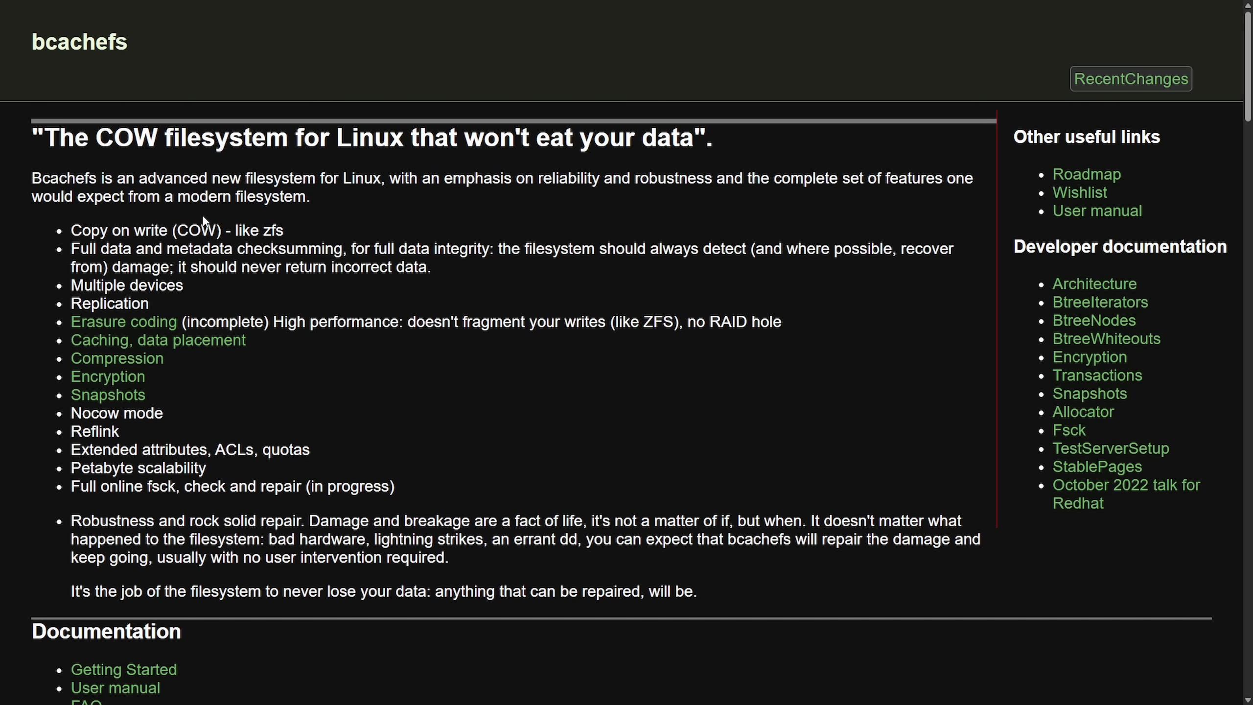
mouse_move(316, 239)
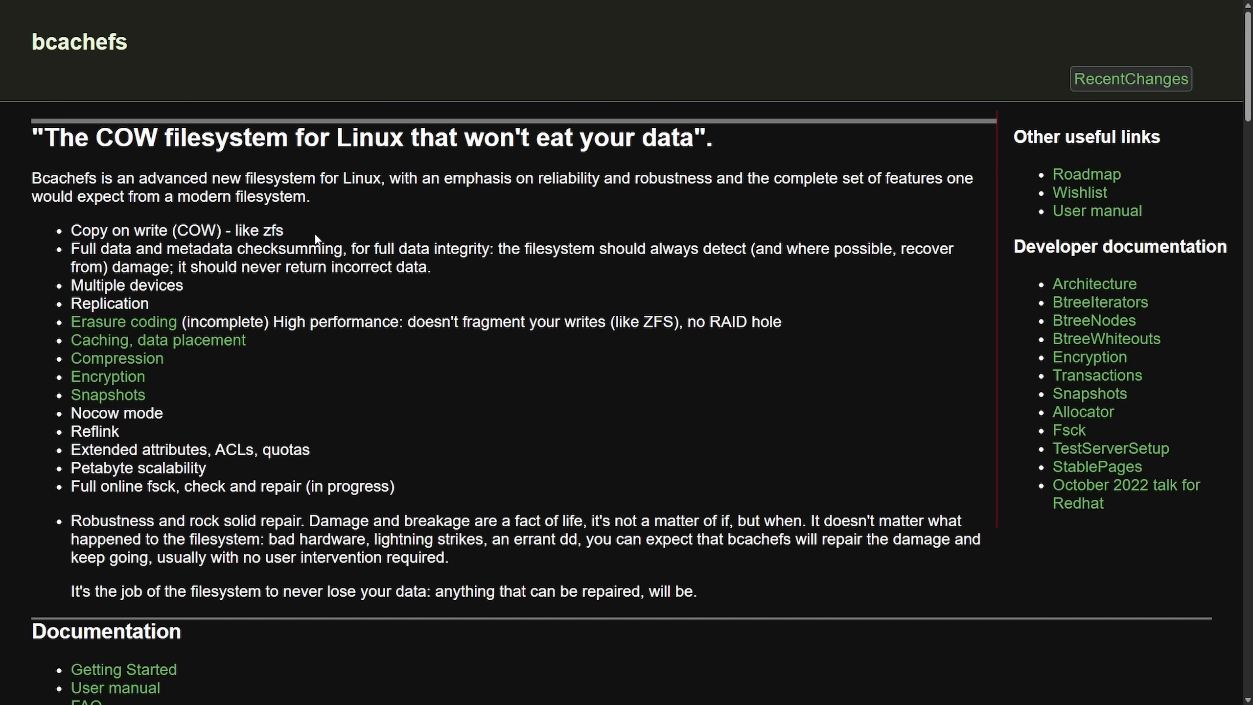
Step: Highlight the Full online fsck line and the remark that 6.16 is shaping up well
drag(71, 248, 301, 249)
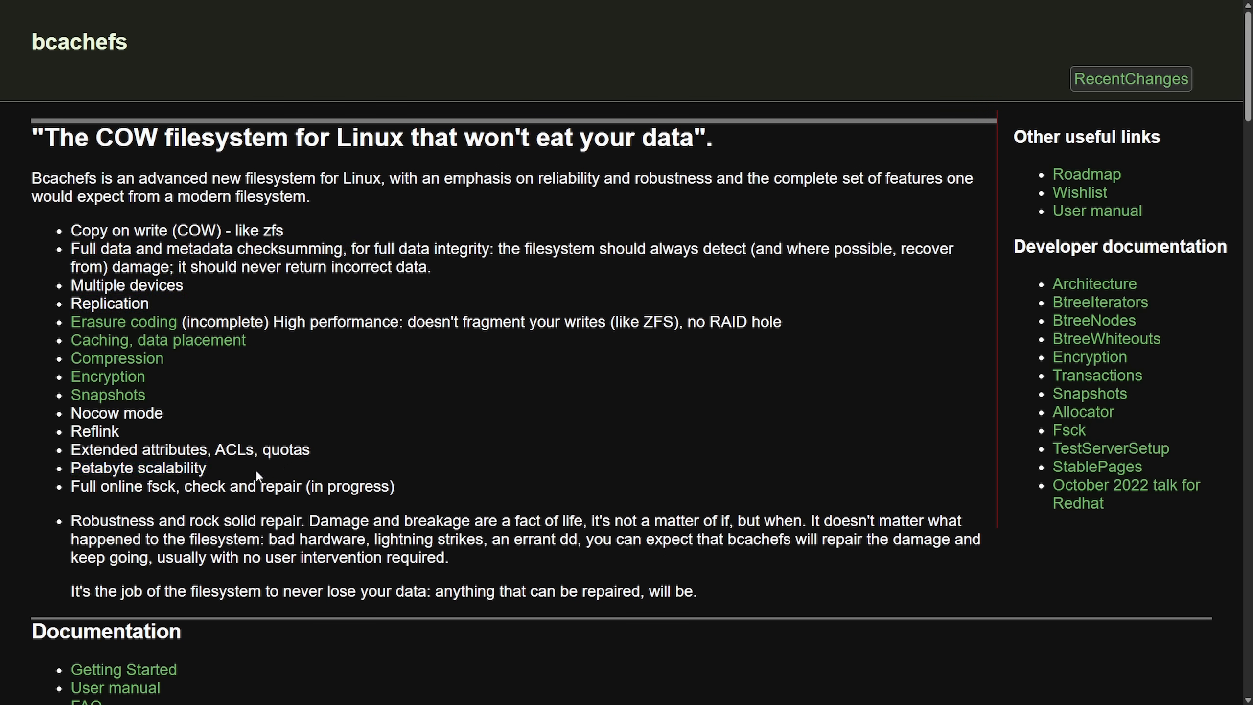
mouse_move(107, 512)
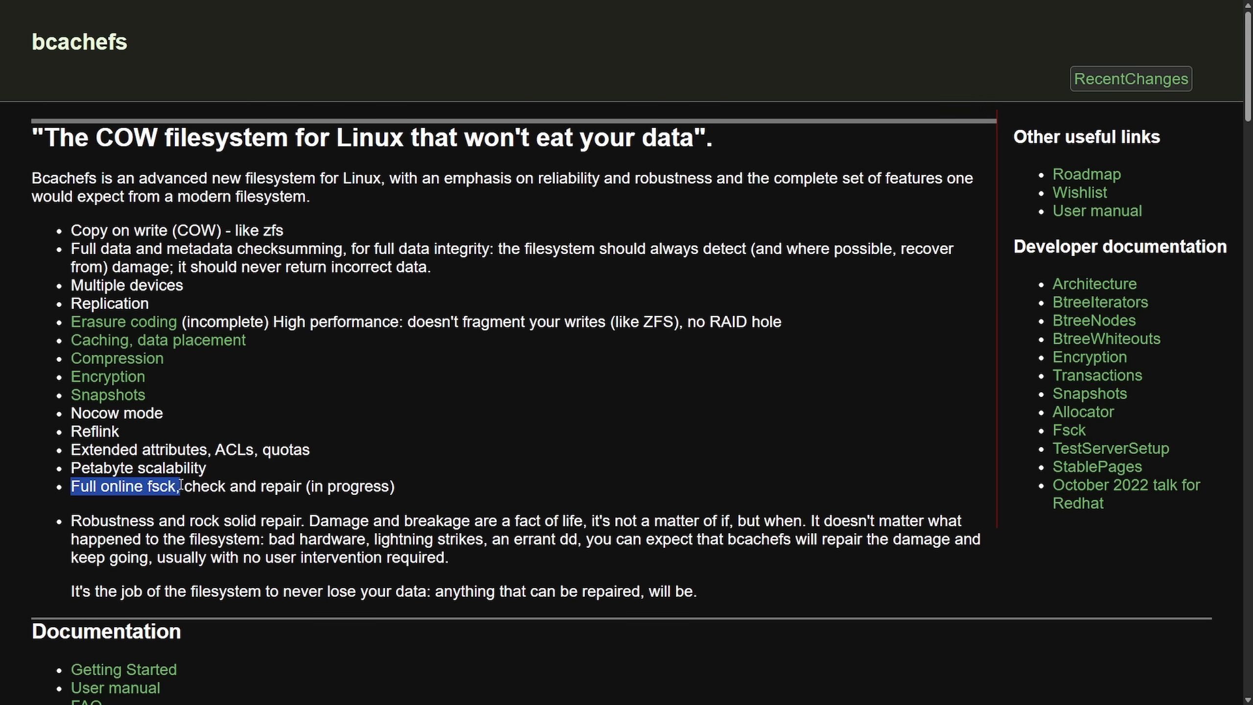
click(454, 495)
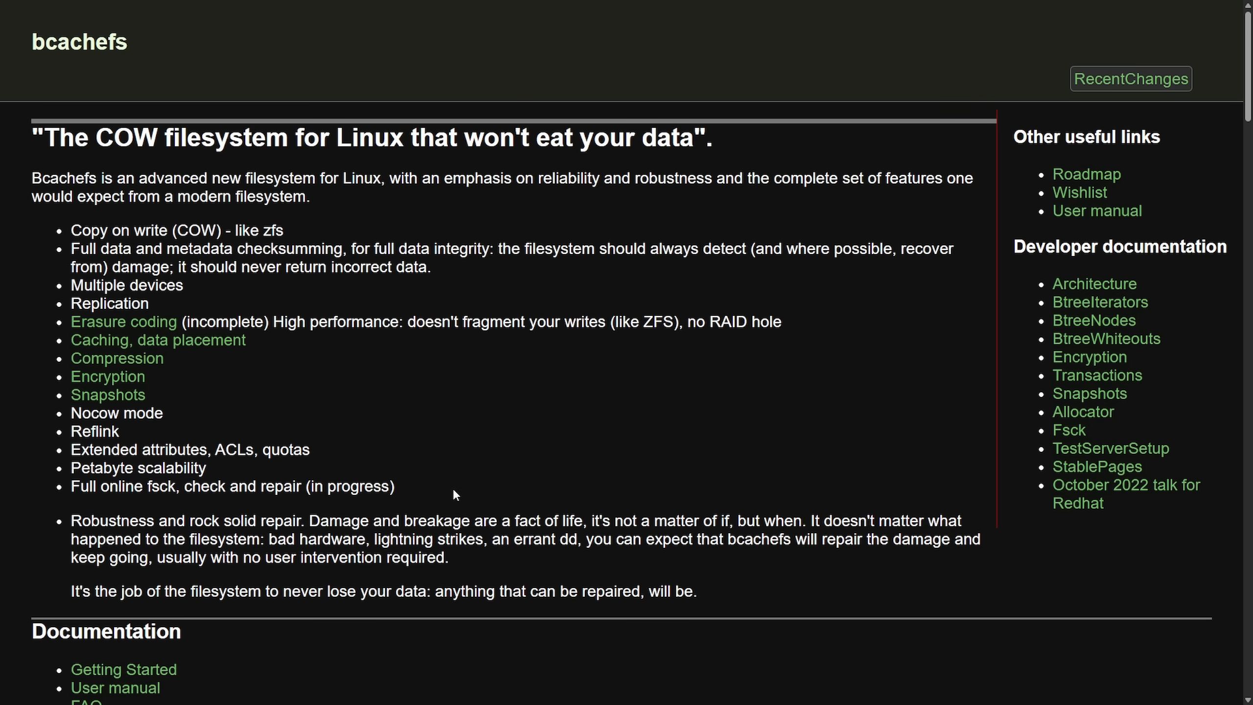
mouse_move(480, 494)
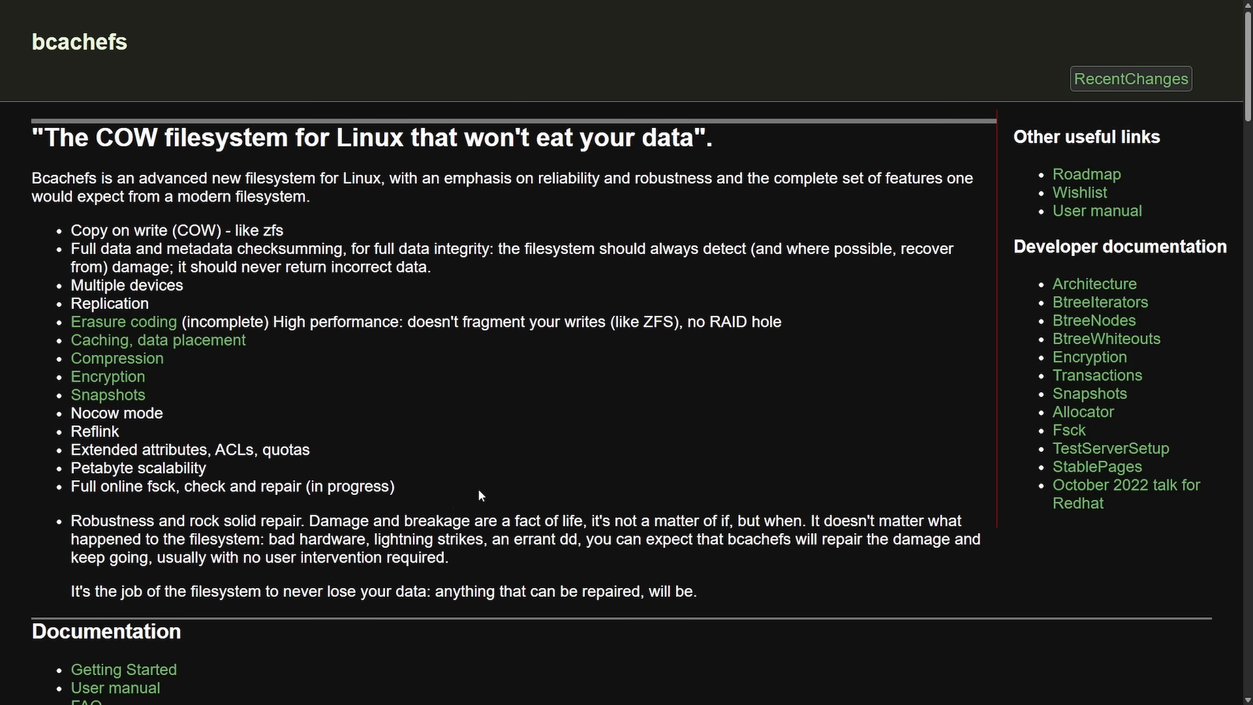
mouse_move(477, 491)
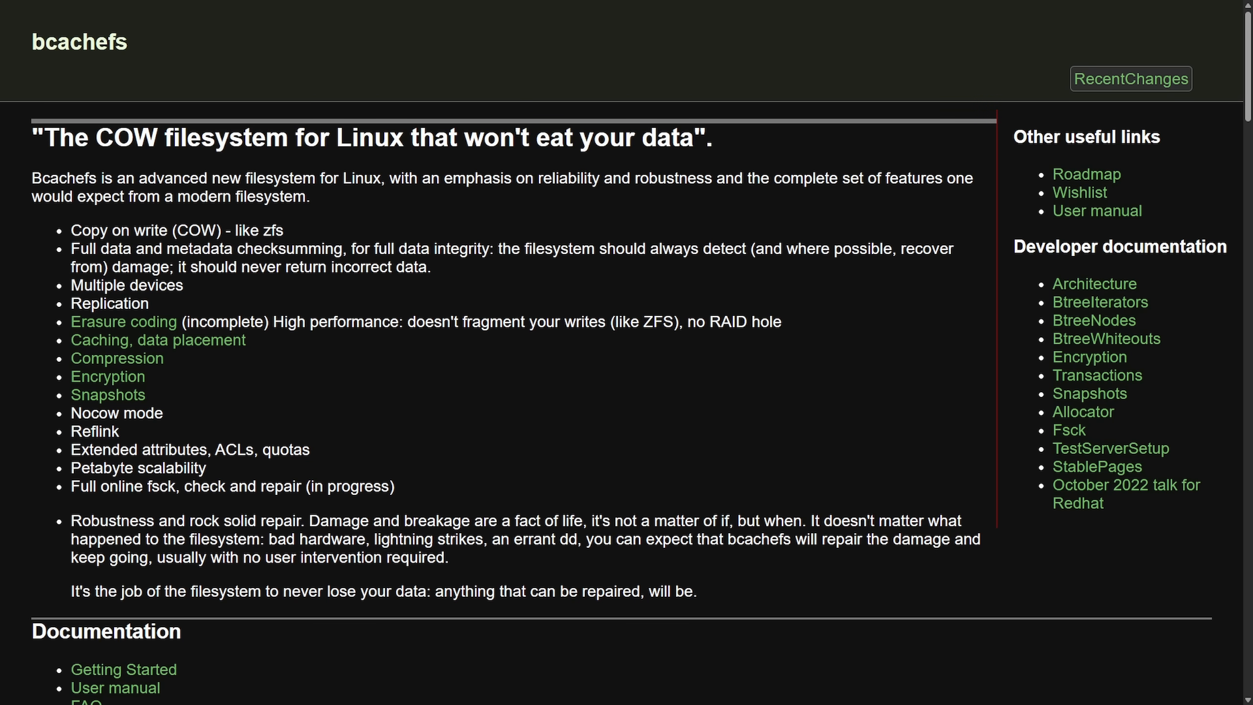
mouse_move(1089, 417)
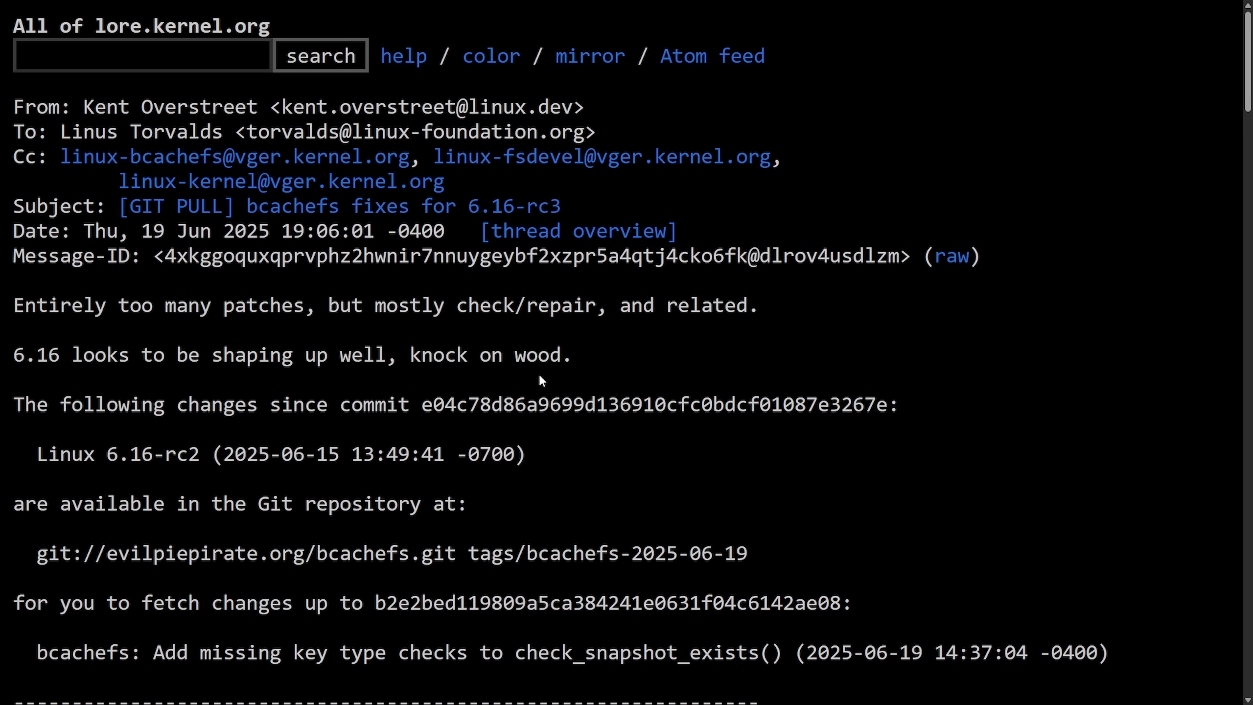
drag(13, 304, 748, 305)
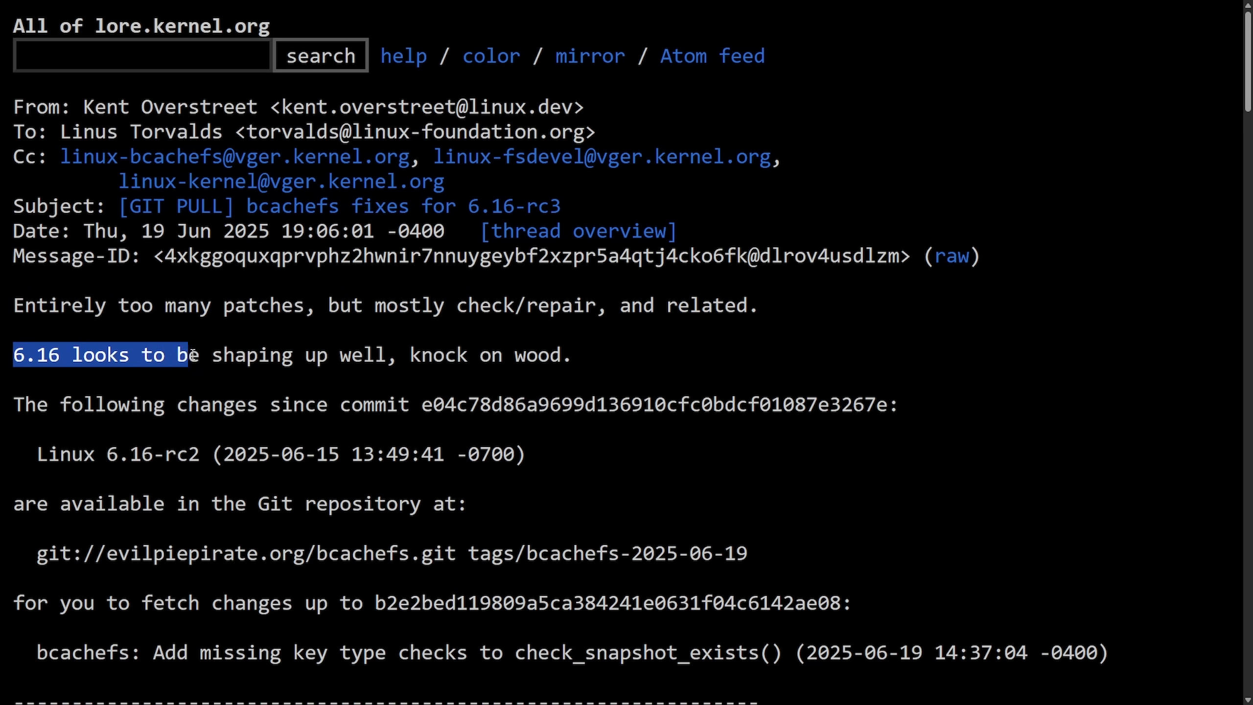
click(595, 367)
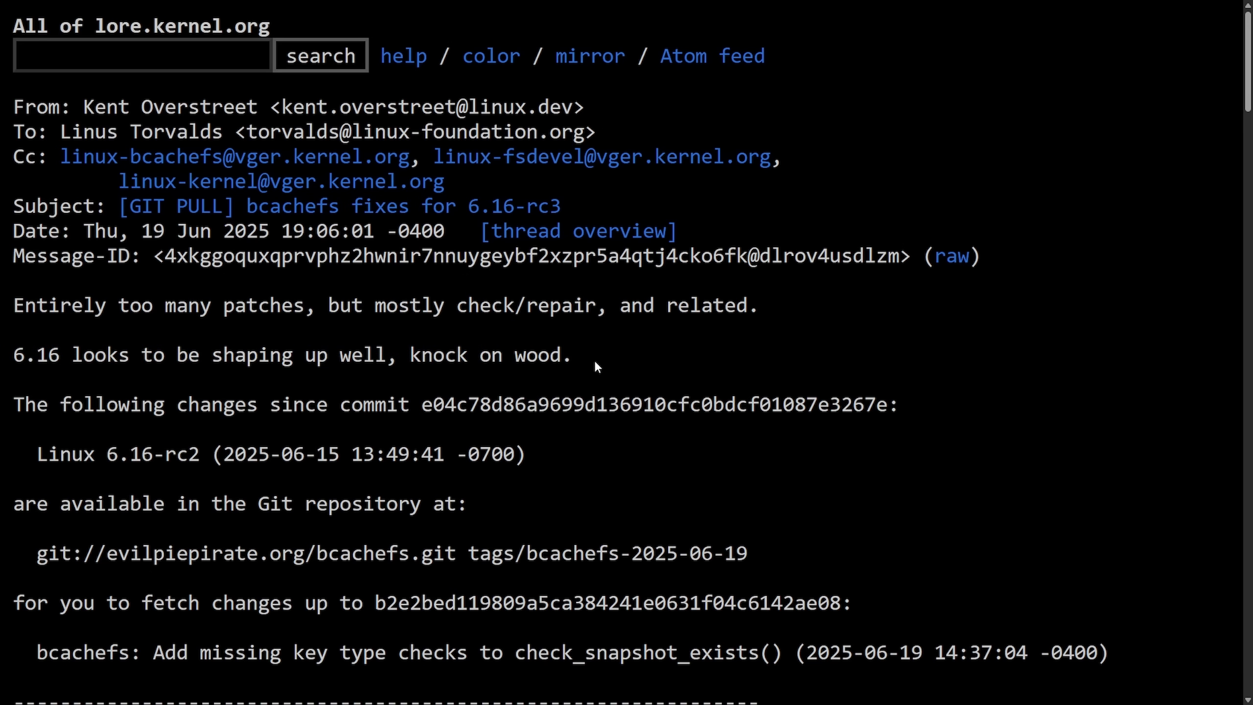
Step: Move down to the journal_rewind section and highlight its disaster-recovery tool caveat
scroll(down, 3)
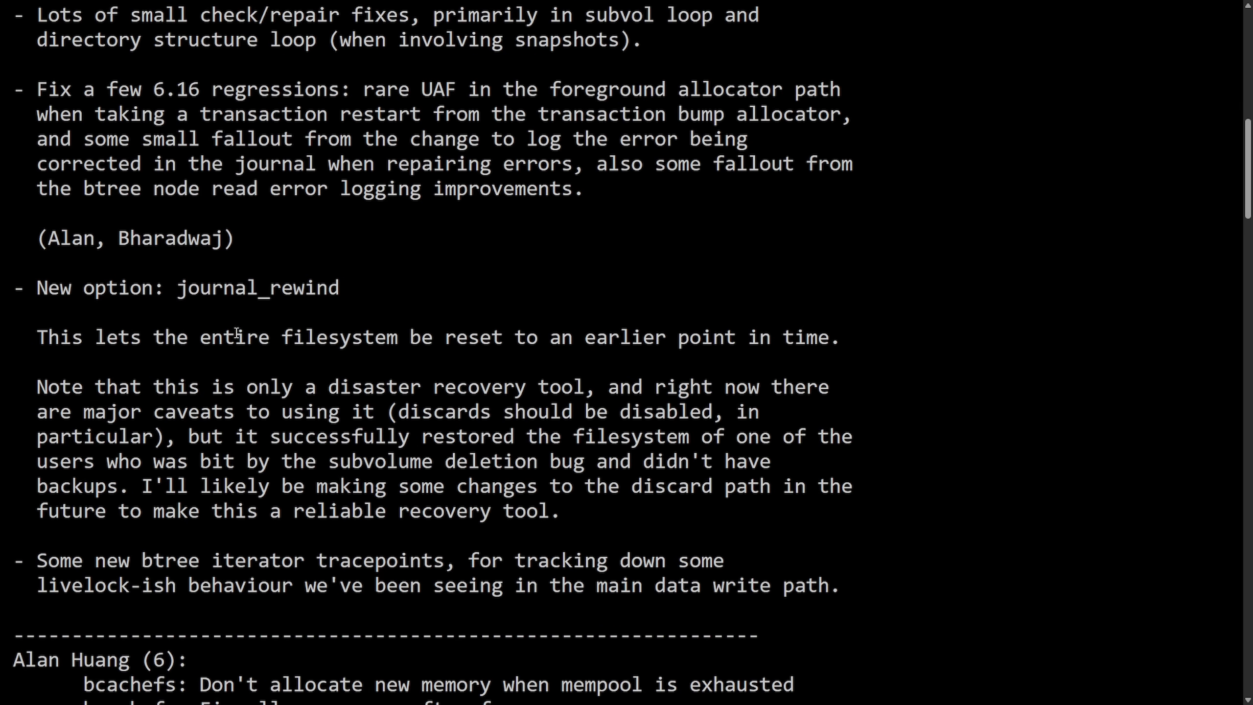
scroll(down, 3)
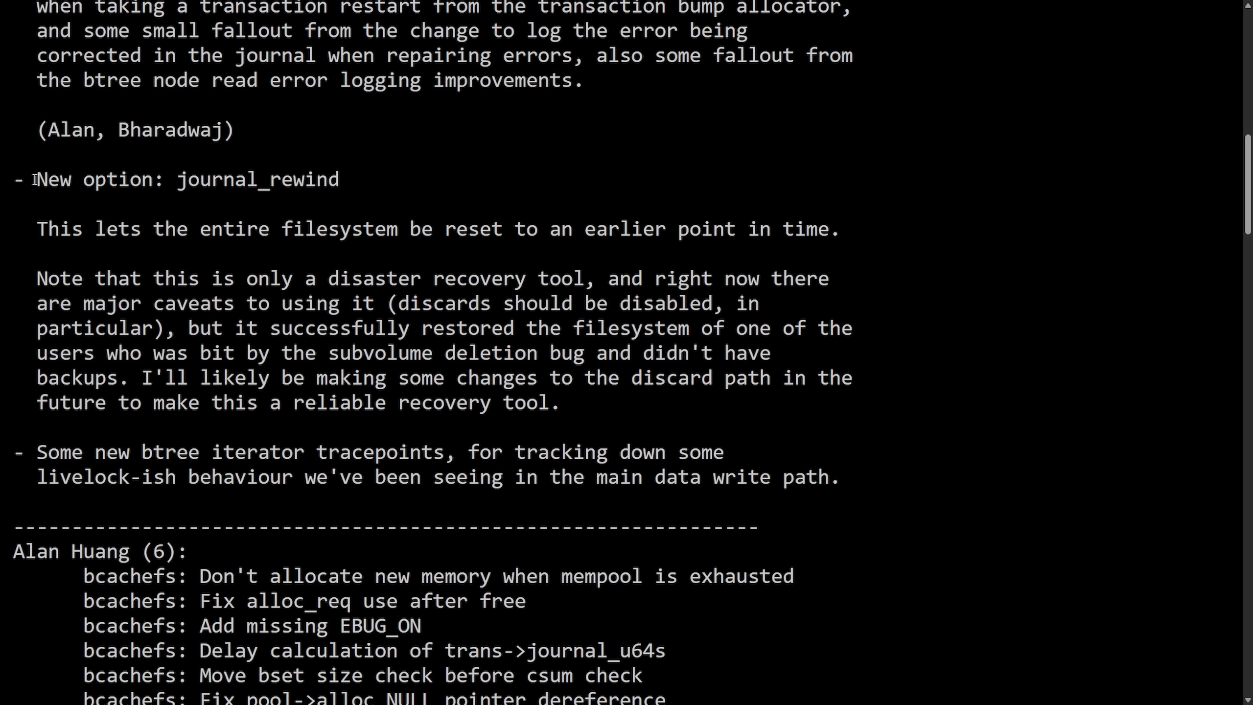
mouse_move(258, 217)
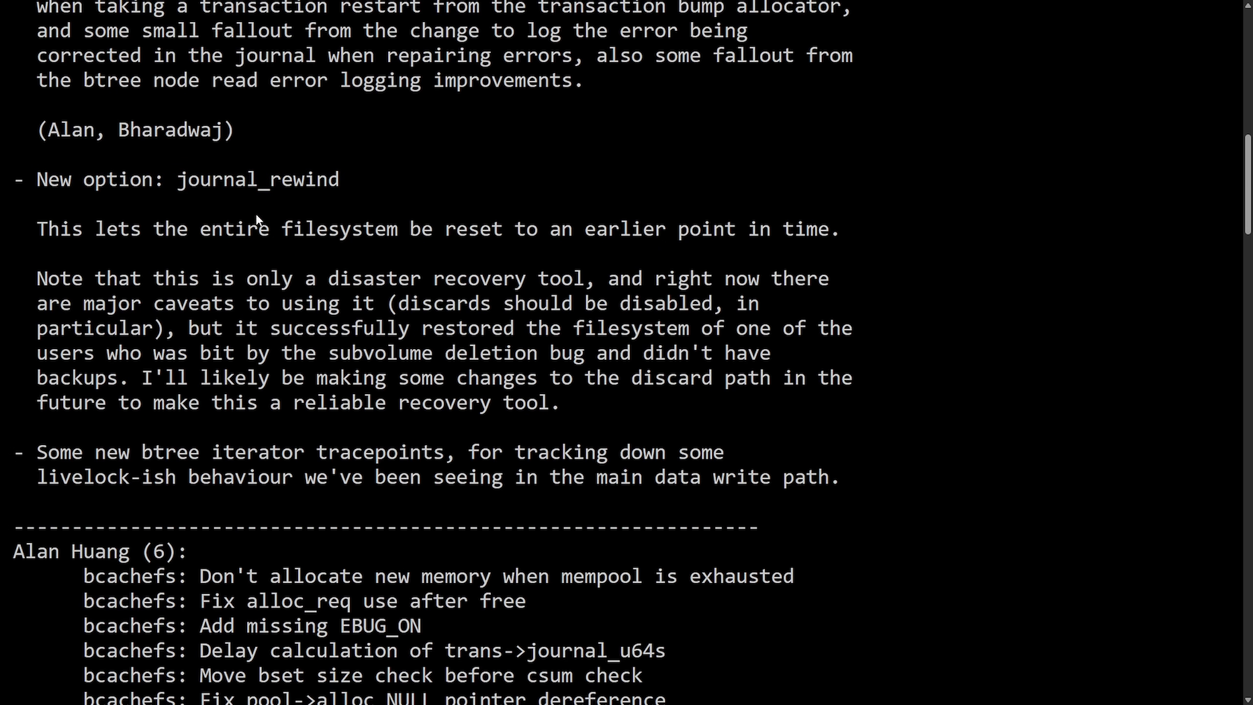
drag(37, 229, 617, 228)
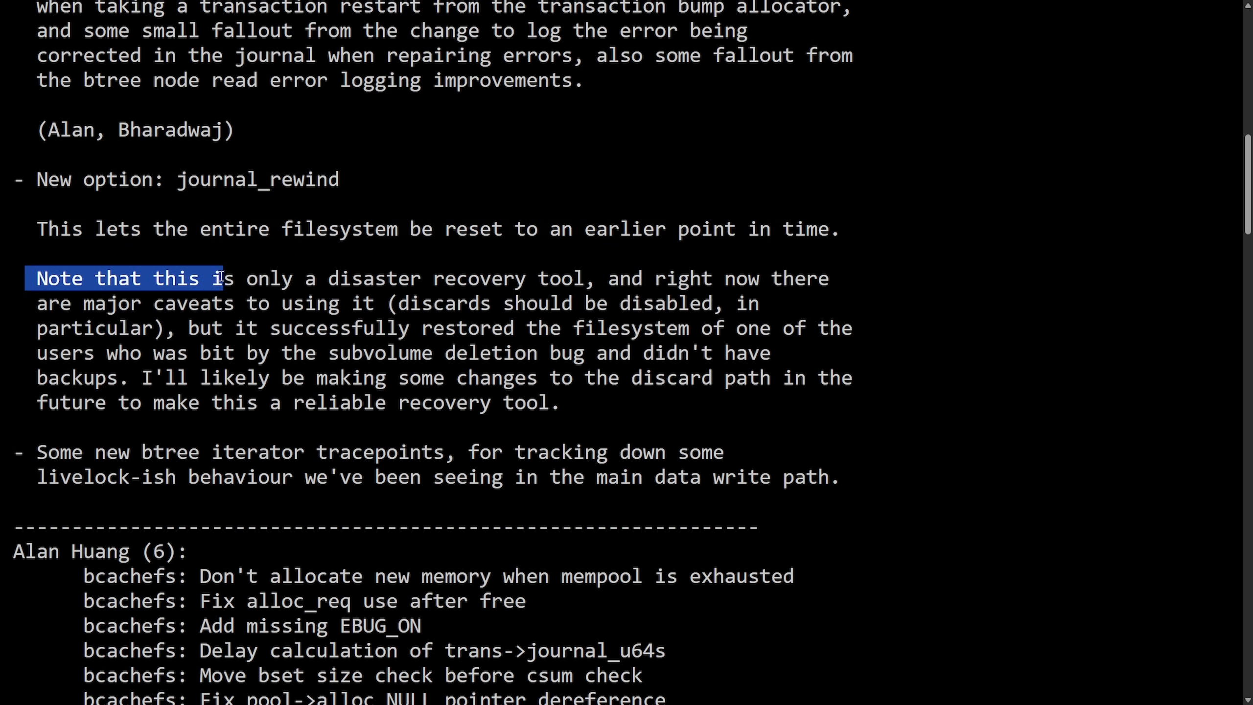
click(630, 305)
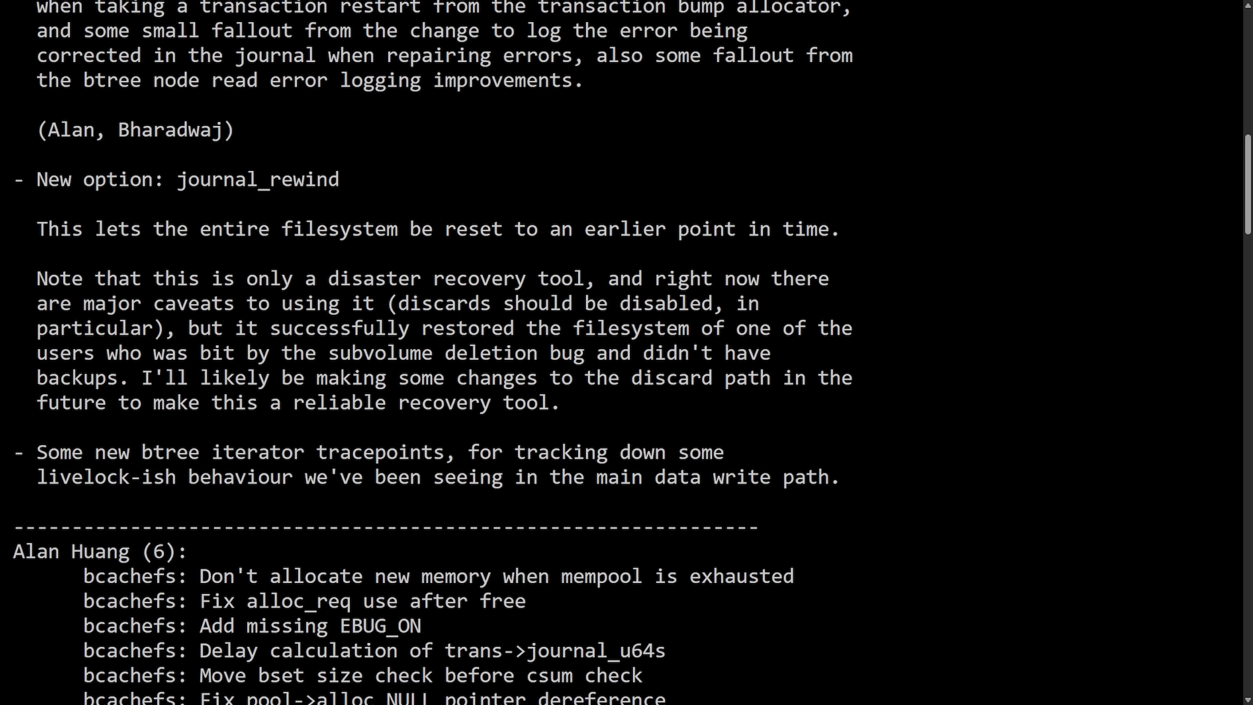
mouse_move(1044, 297)
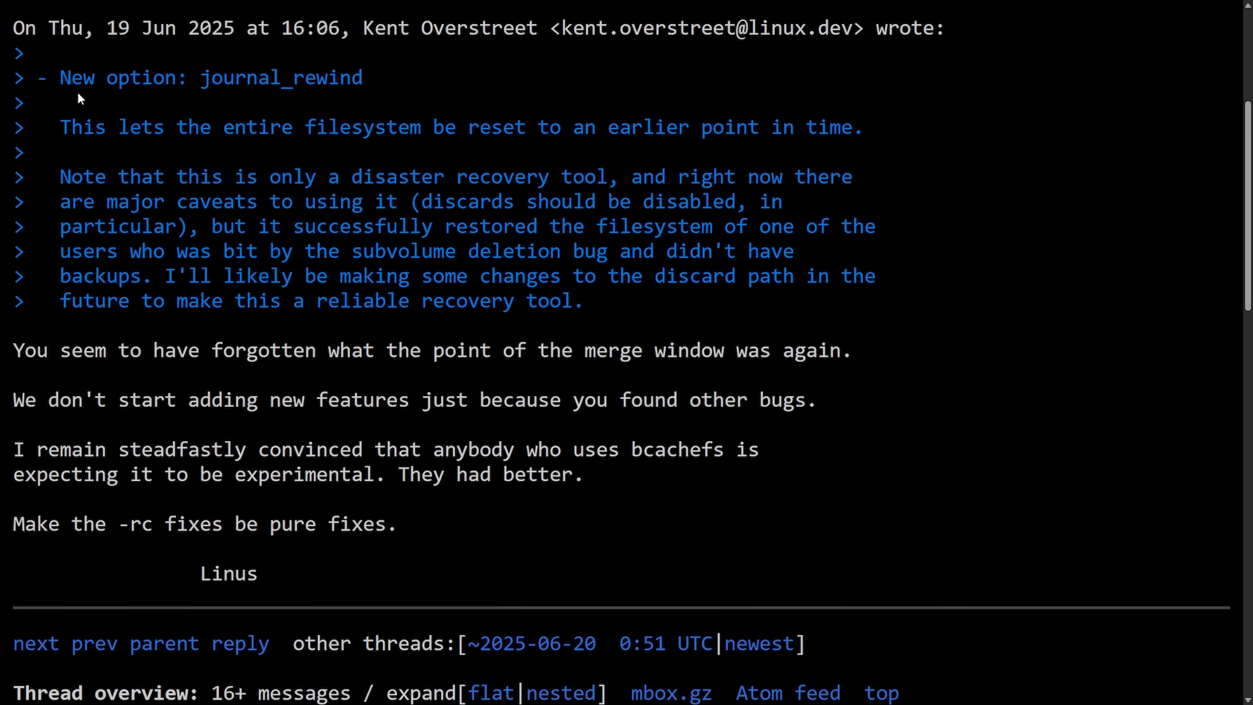
drag(12, 350, 152, 350)
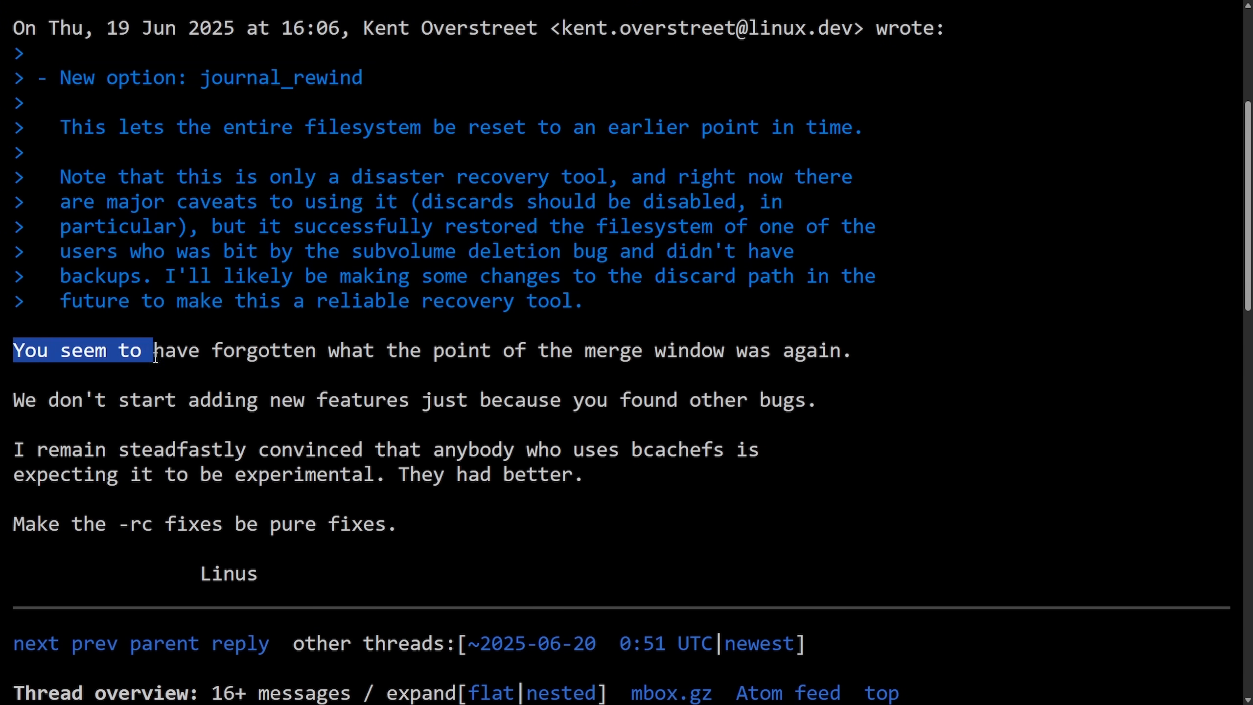
drag(152, 350, 831, 350)
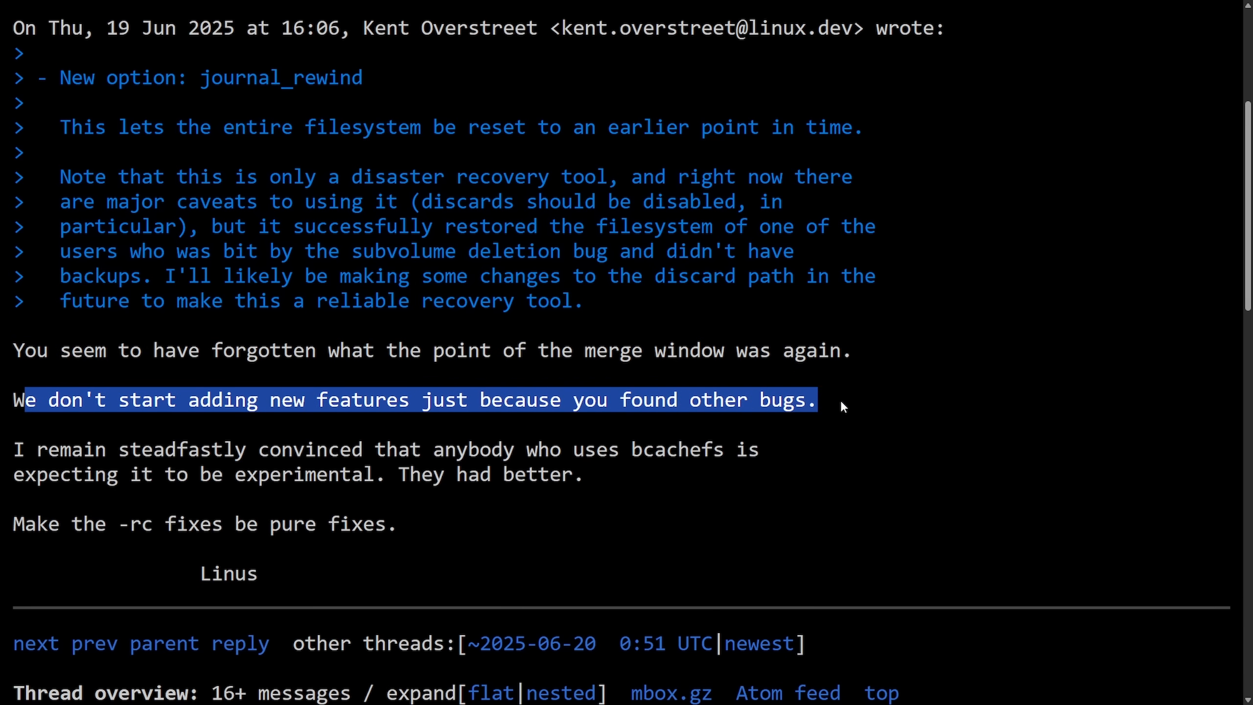
drag(14, 448, 227, 448)
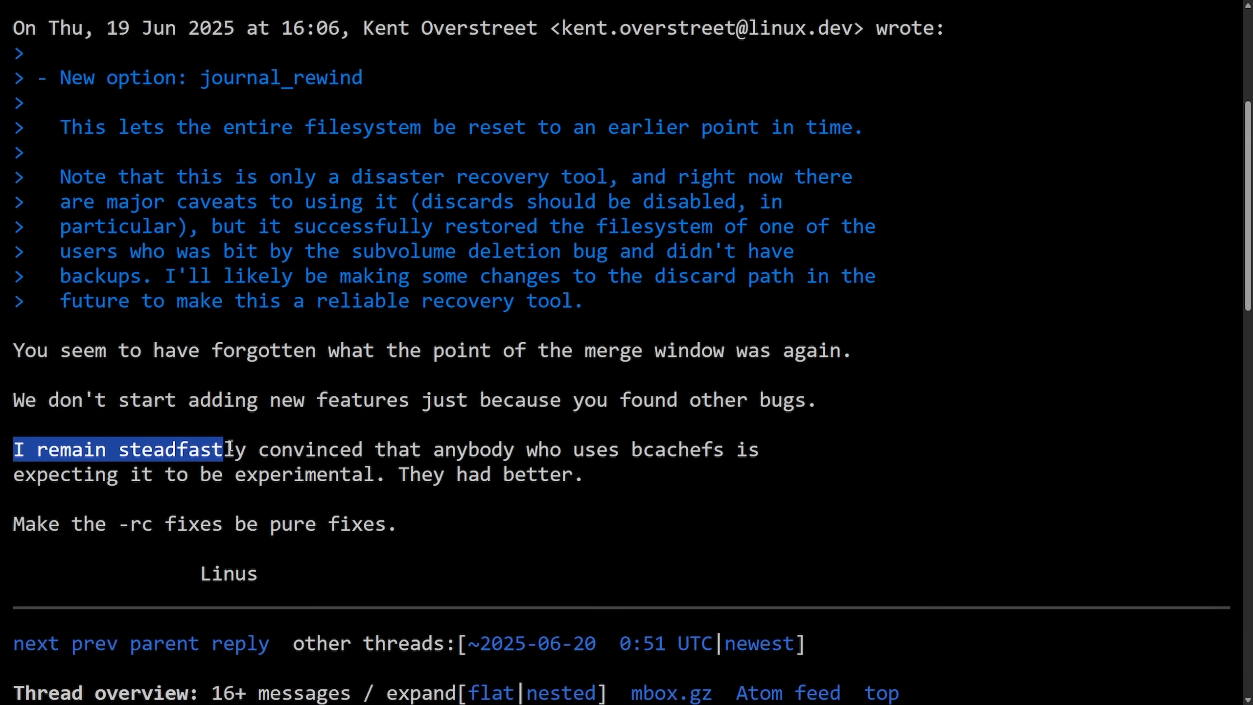
drag(226, 448, 719, 449)
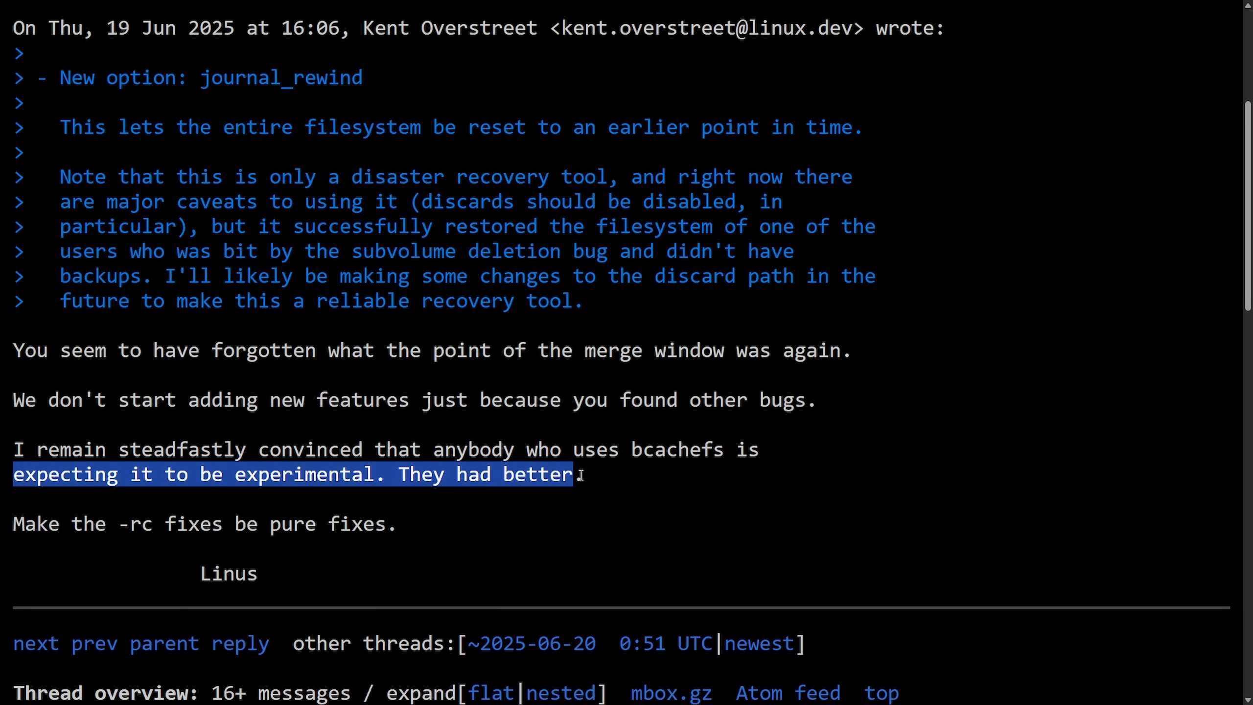
drag(12, 524, 182, 524)
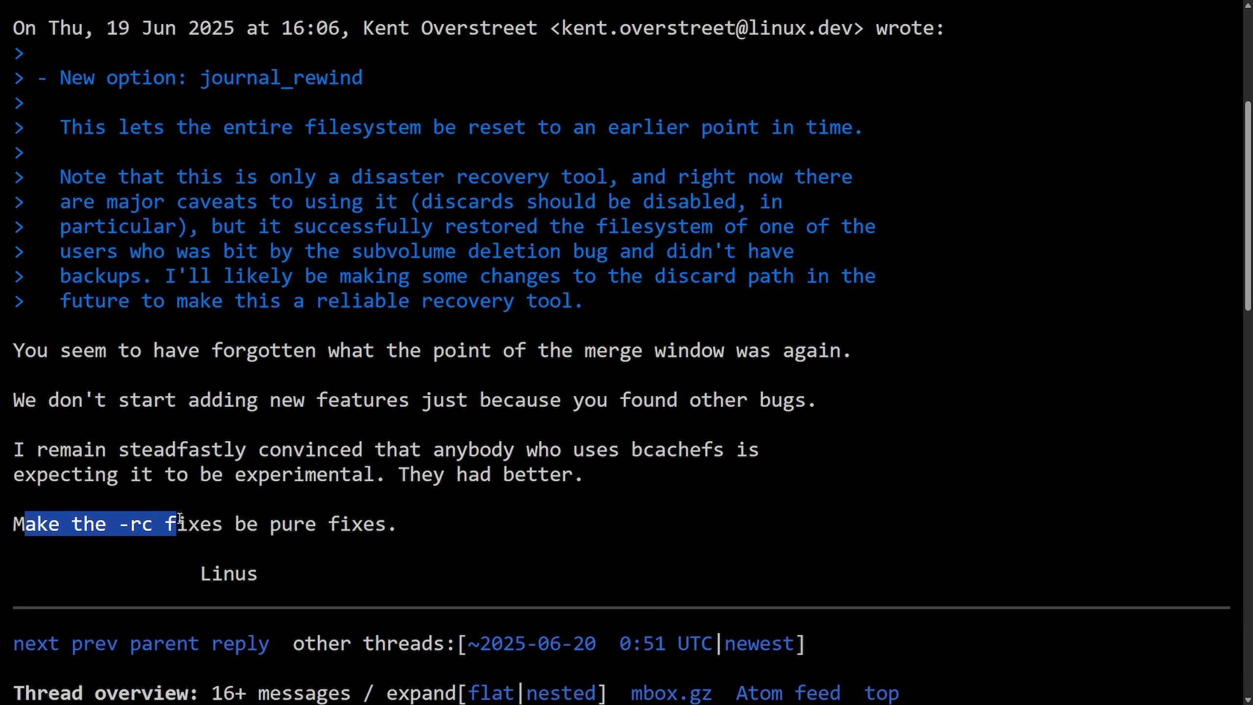
click(386, 562)
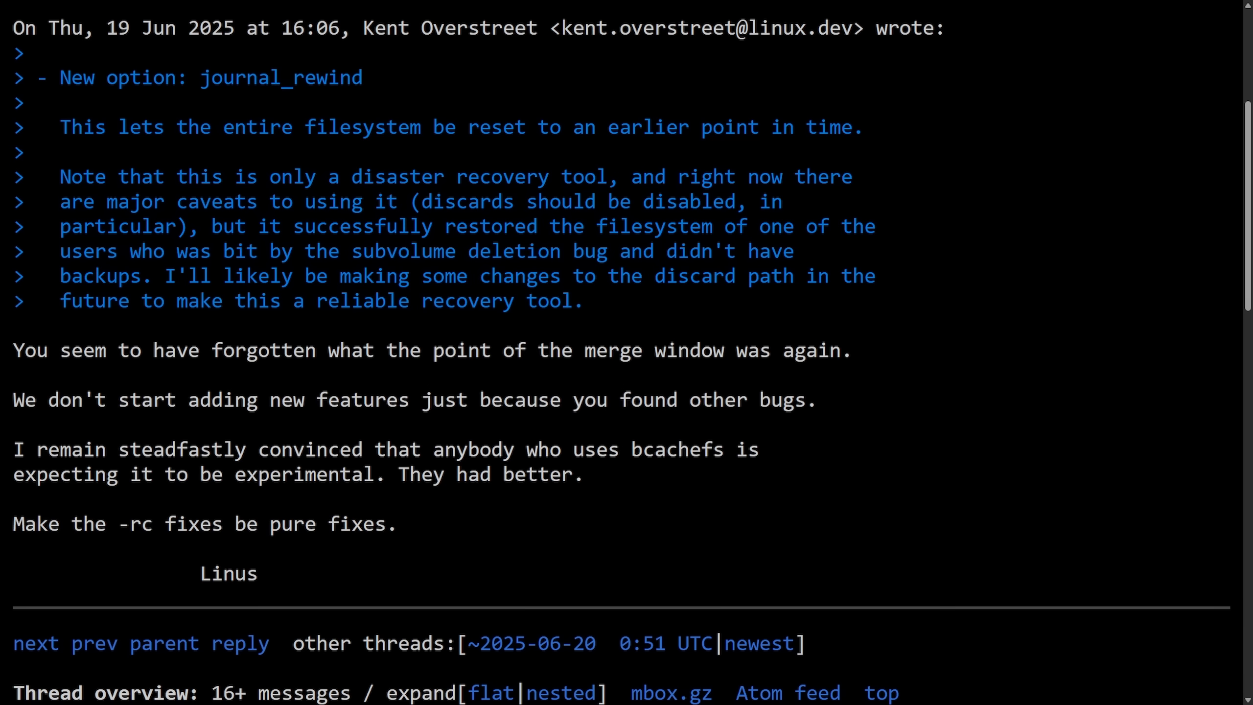
mouse_move(1151, 423)
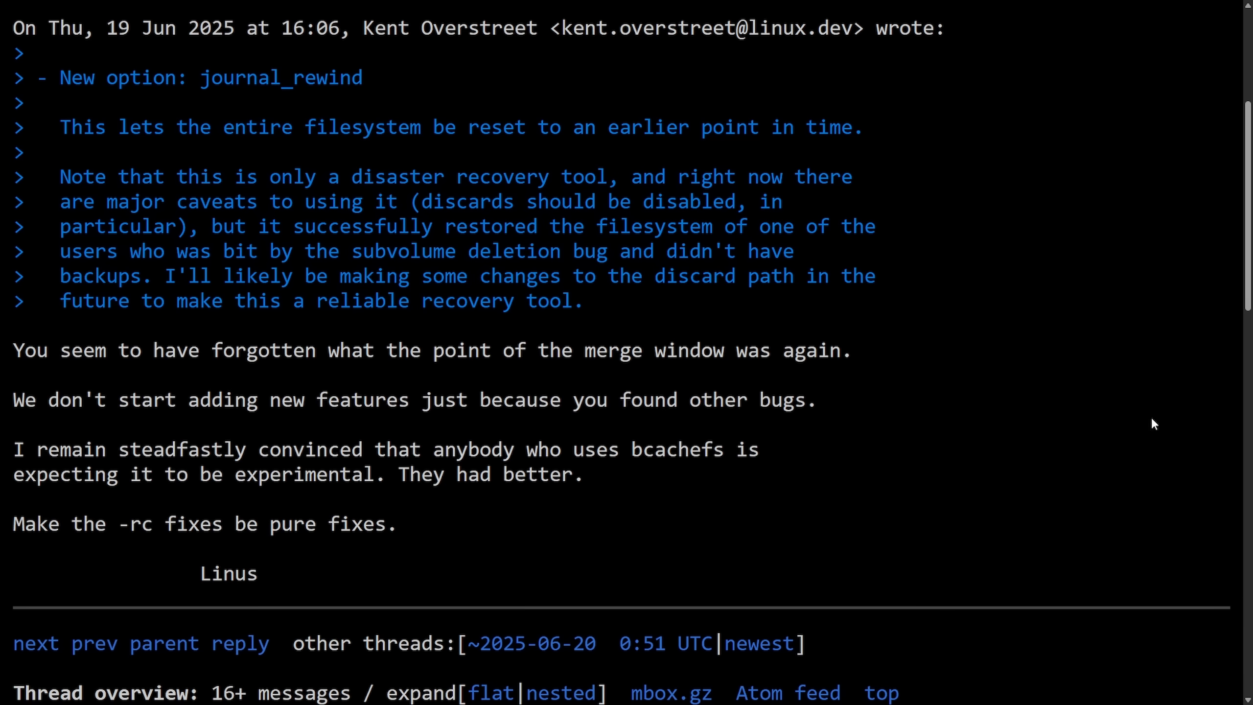
mouse_move(1093, 446)
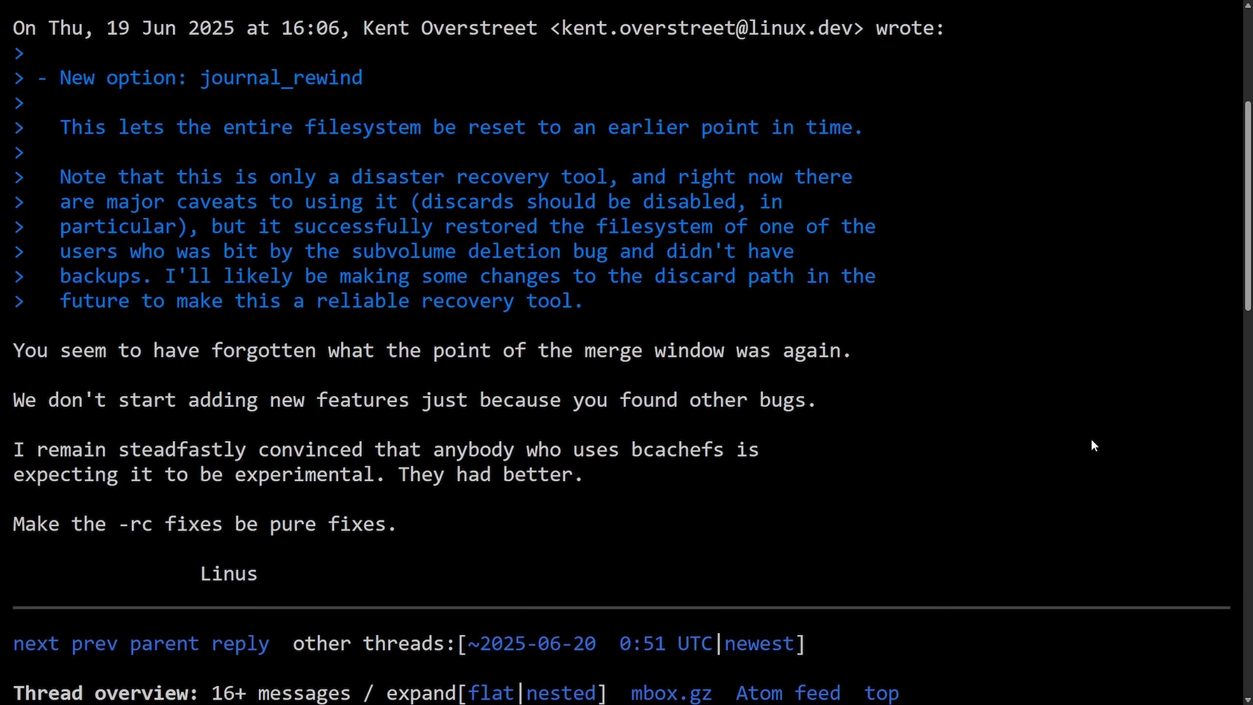
mouse_move(1112, 433)
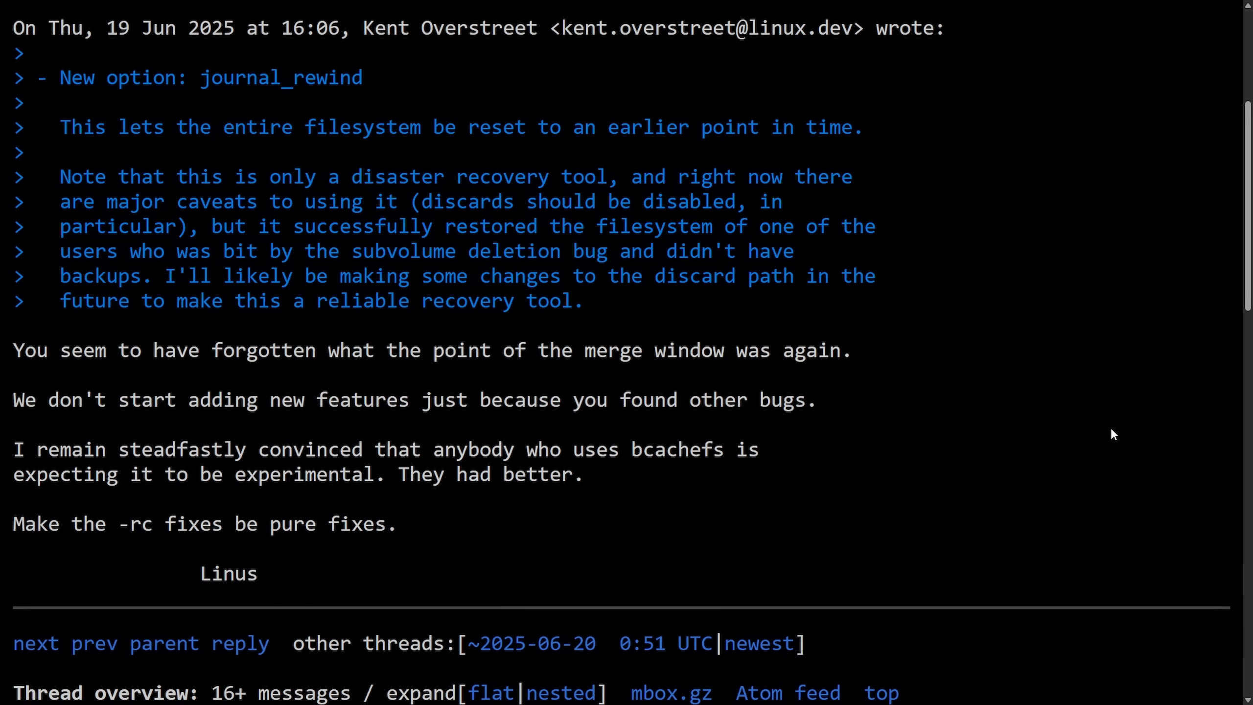
mouse_move(1036, 413)
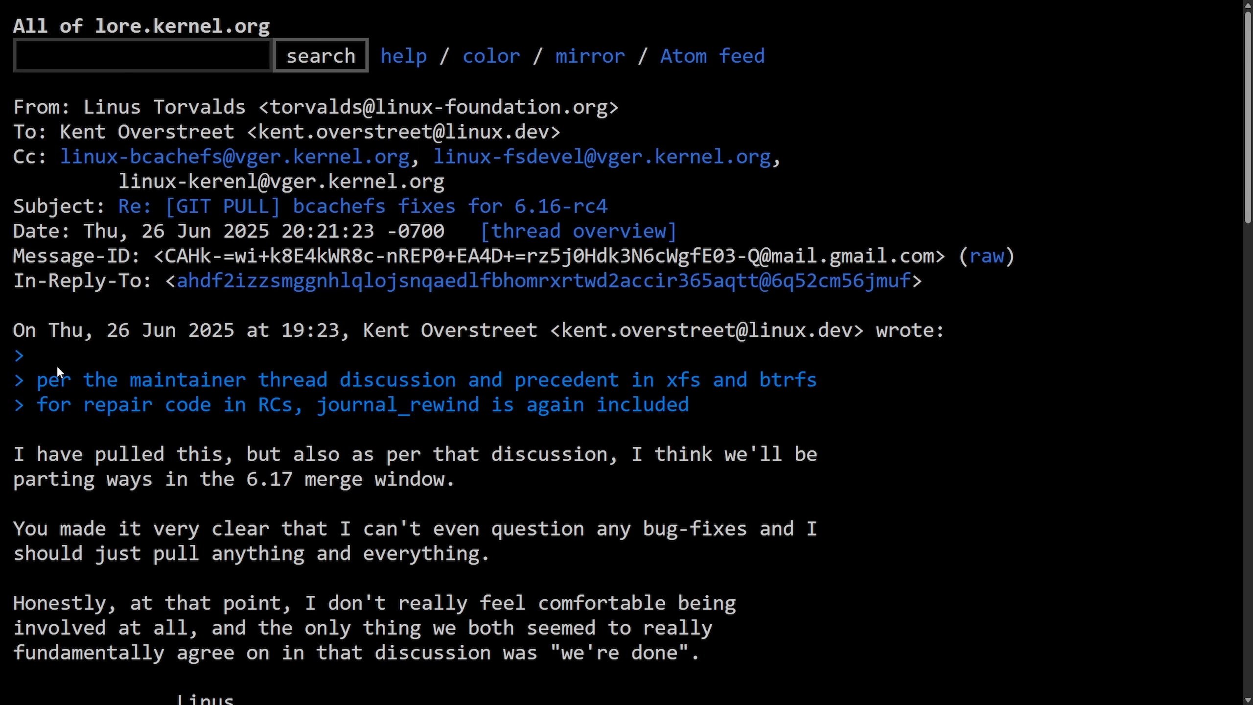
Step: Highlight the quoted lines at the top of Linus's reply, then clear them
scroll(down, 3)
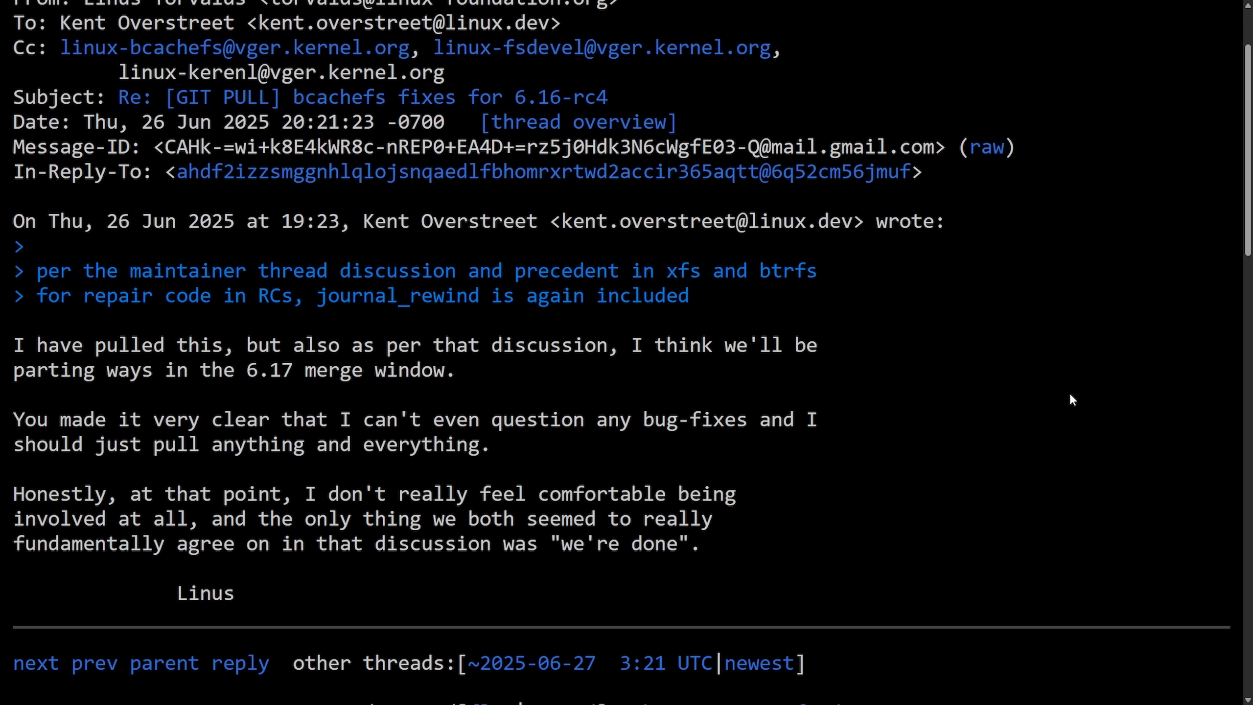
mouse_move(1050, 396)
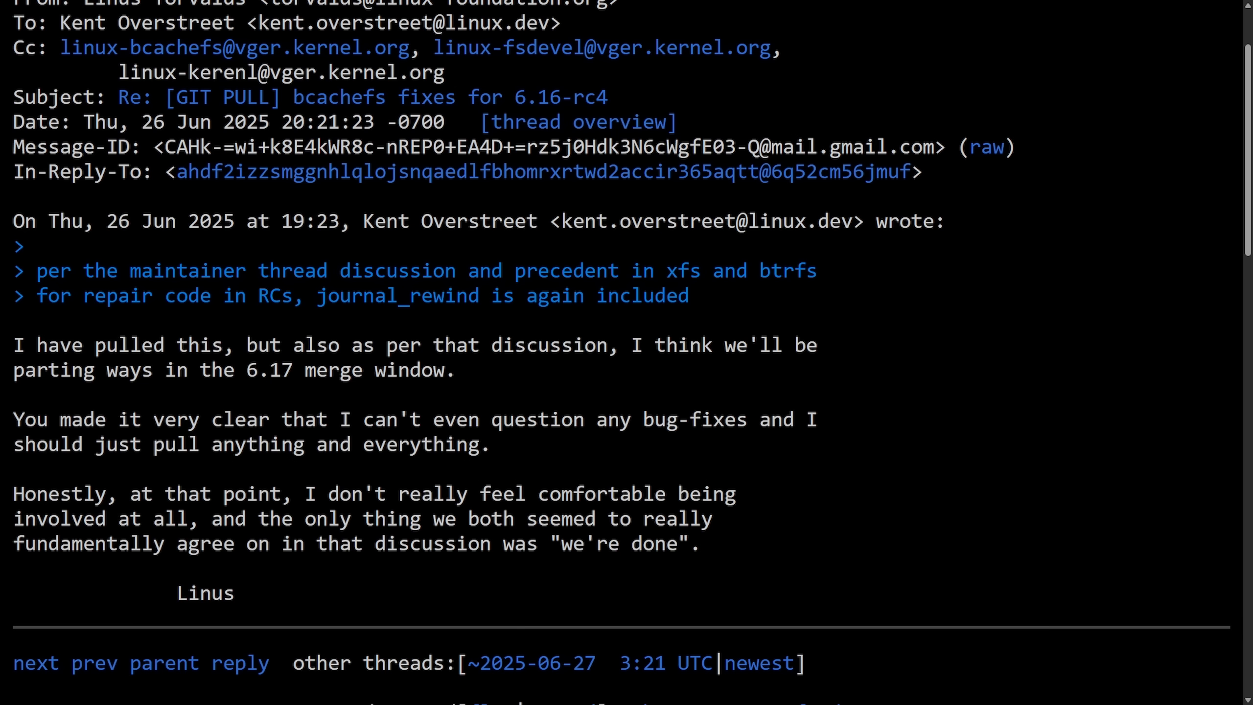
drag(36, 270, 451, 271)
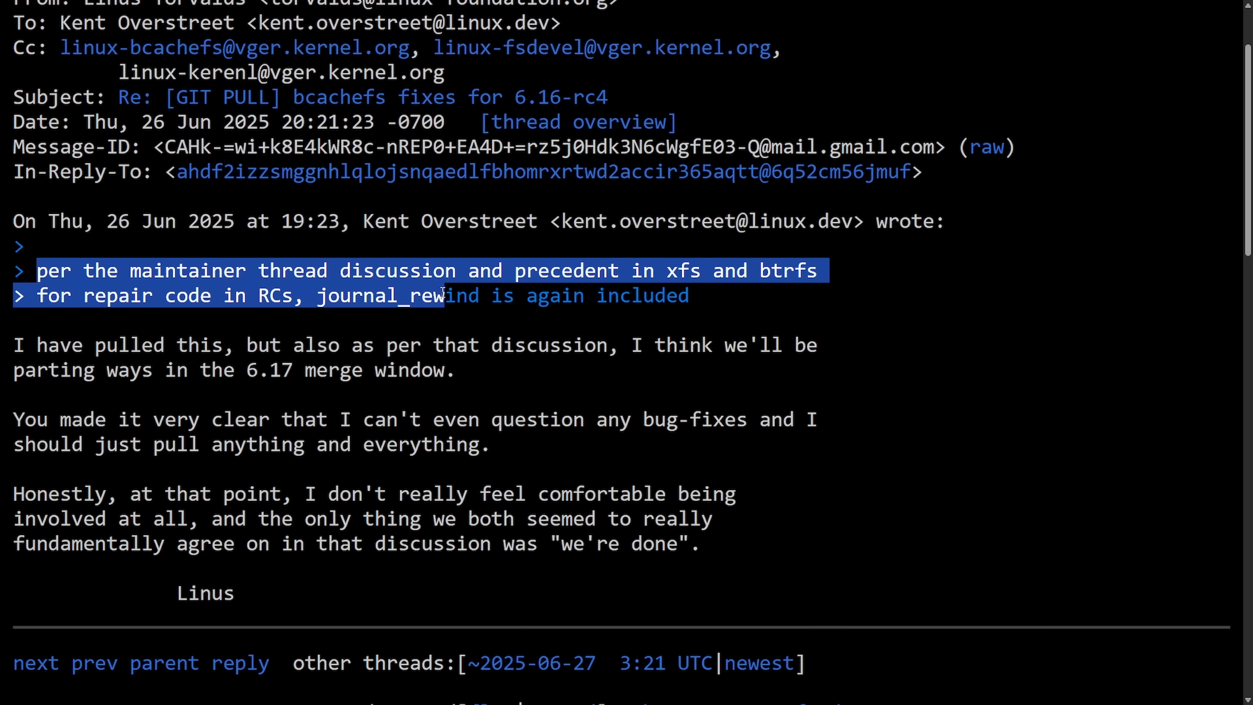
click(363, 341)
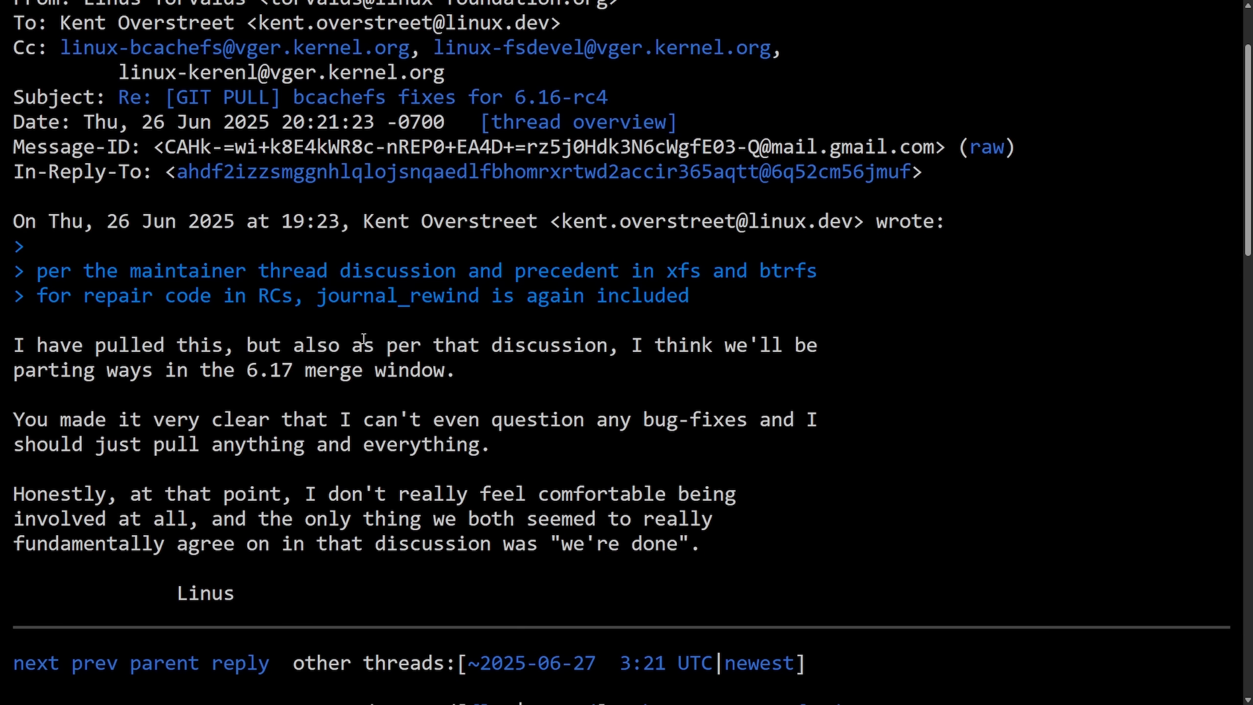
mouse_move(5, 354)
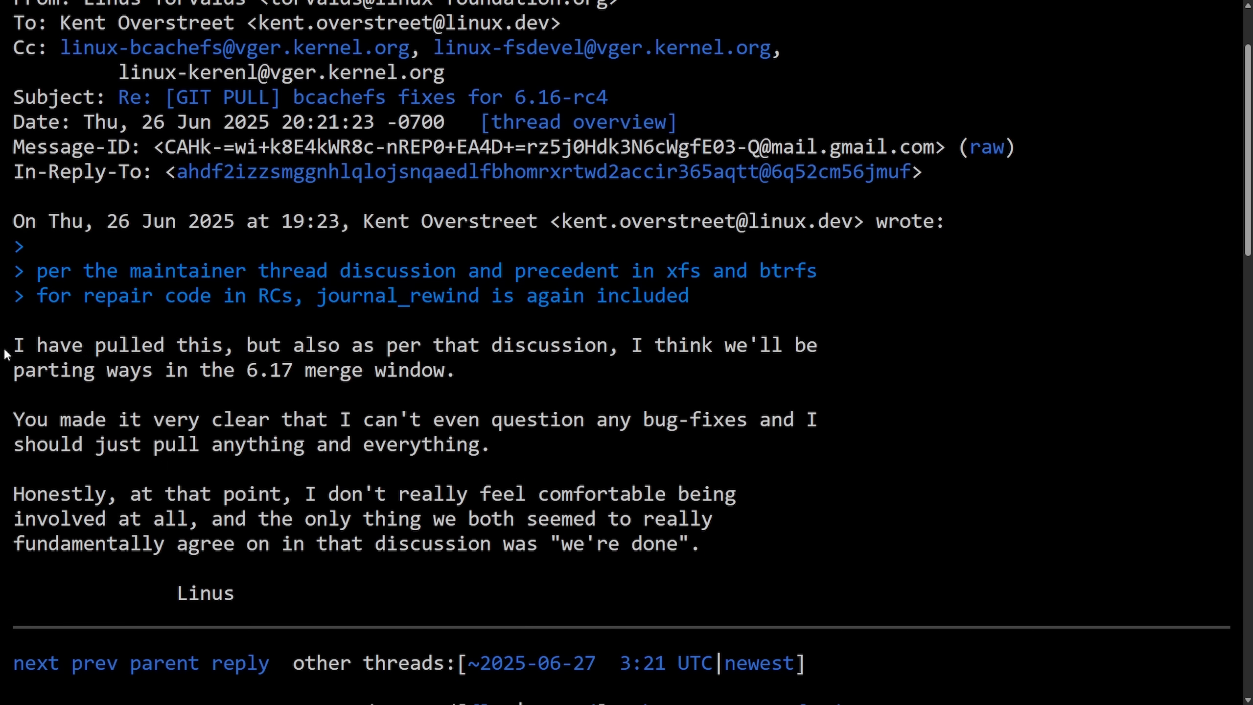
Step: Highlight the sentences about pulling the fixes and questioning bug-fixes, then the 'Honestly… we're done' paragraph
drag(13, 345, 549, 345)
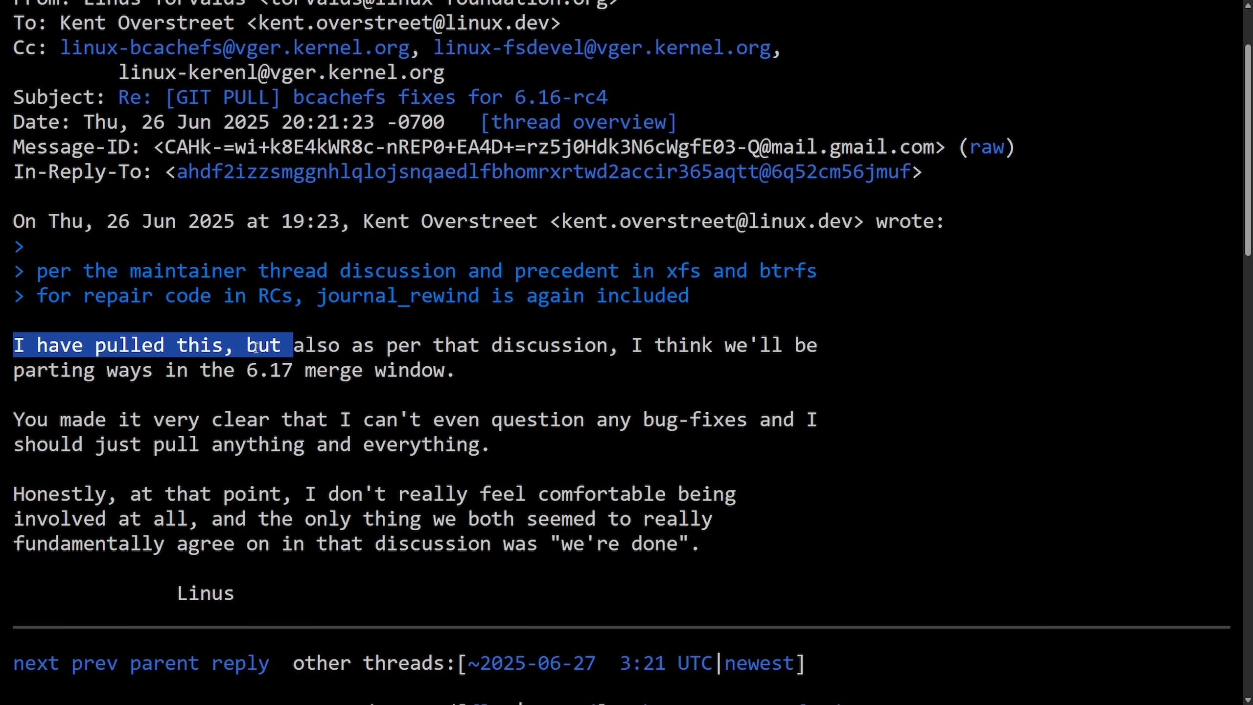
drag(262, 344, 351, 370)
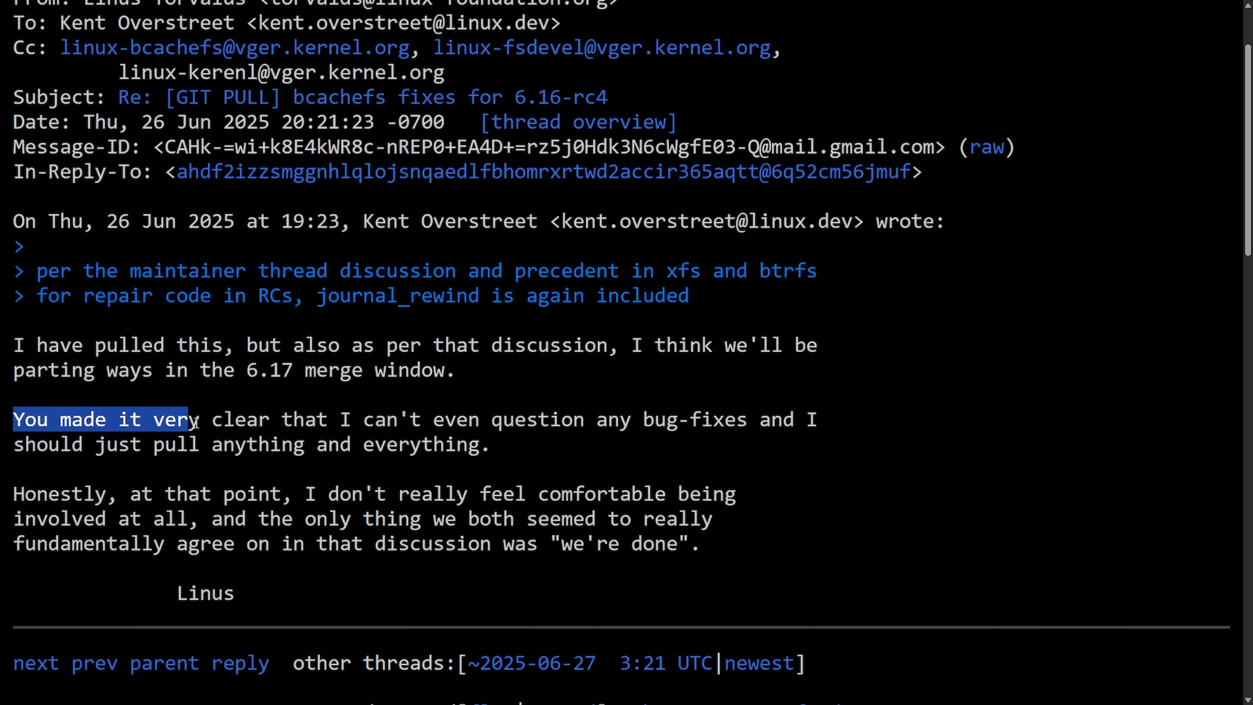
drag(188, 419, 701, 419)
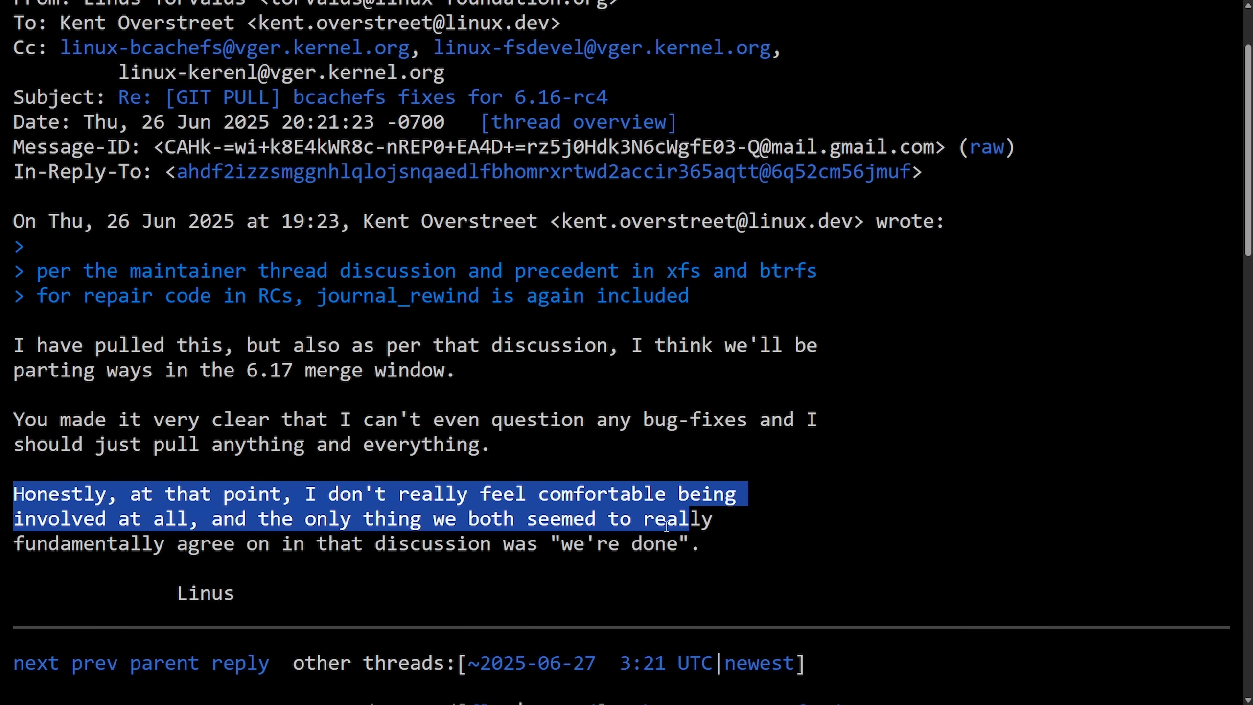
drag(667, 519, 359, 544)
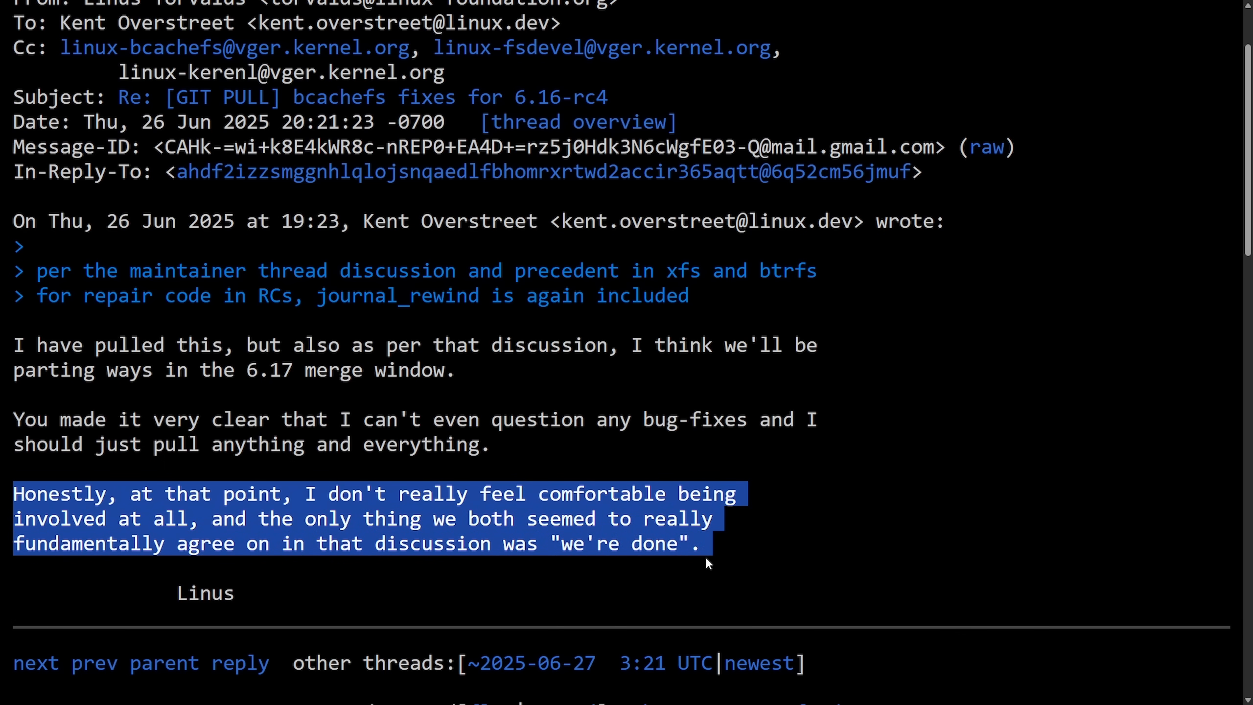
click(422, 594)
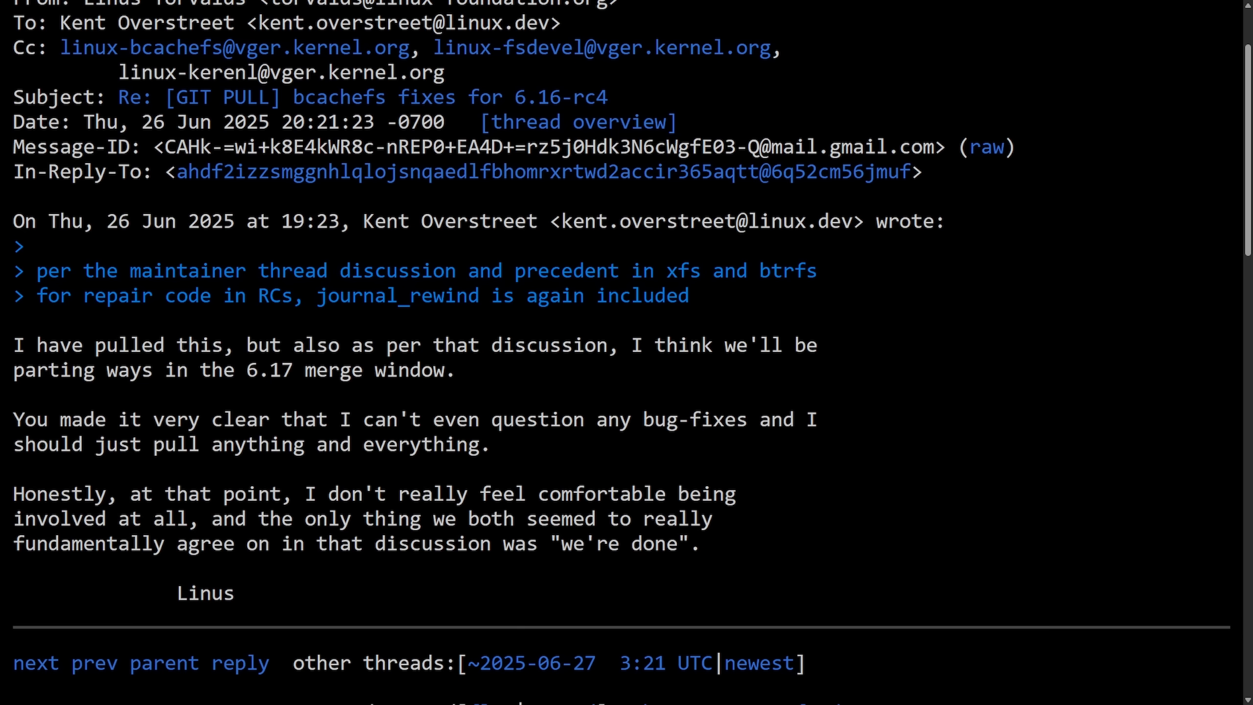
mouse_move(940, 378)
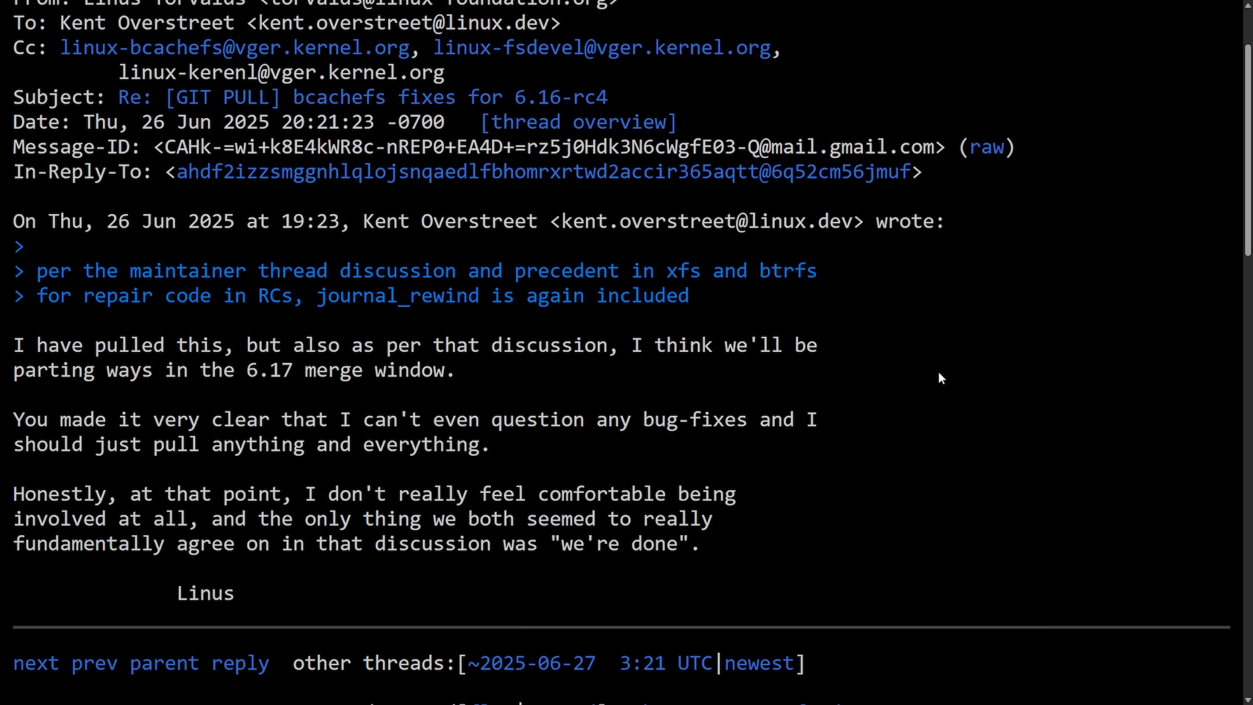
mouse_move(912, 393)
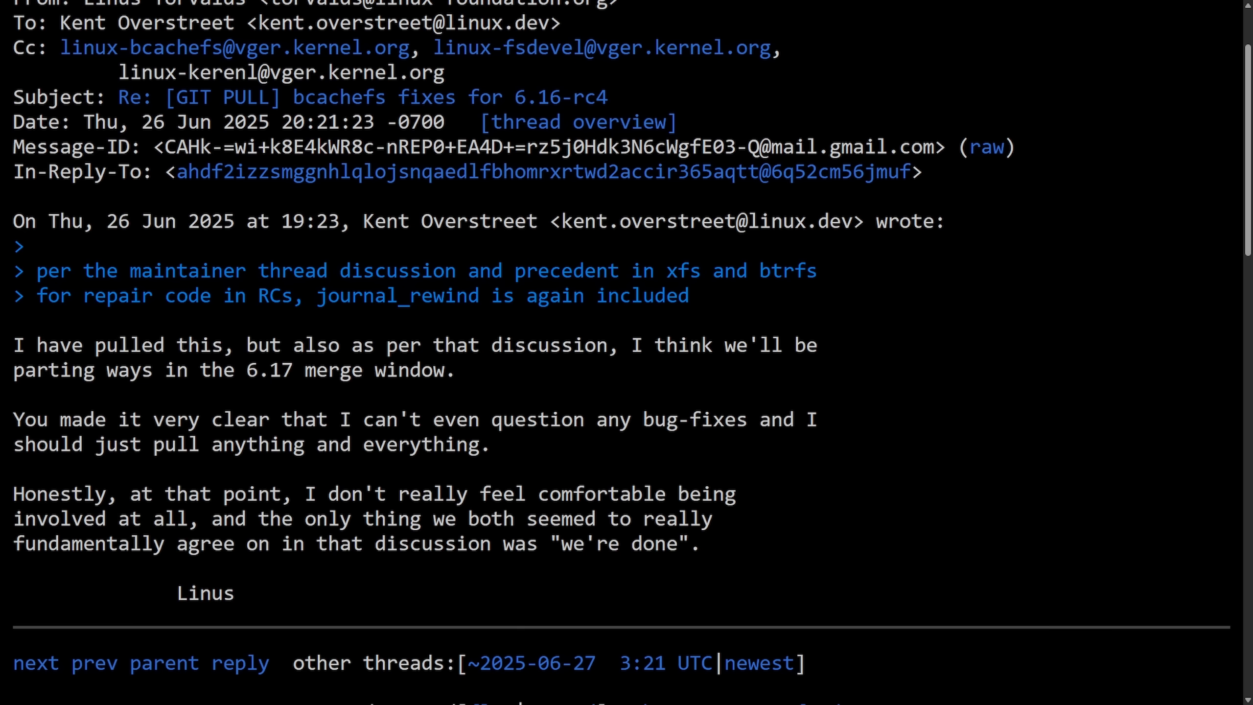
mouse_move(962, 391)
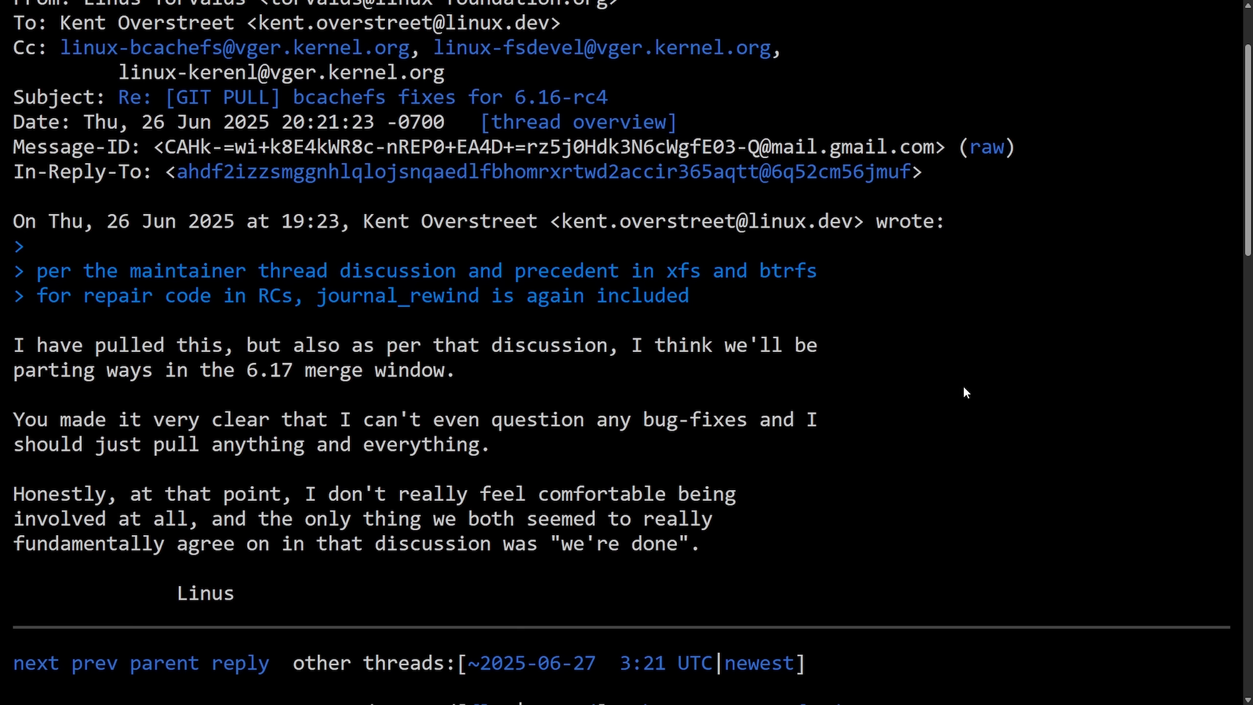
mouse_move(990, 385)
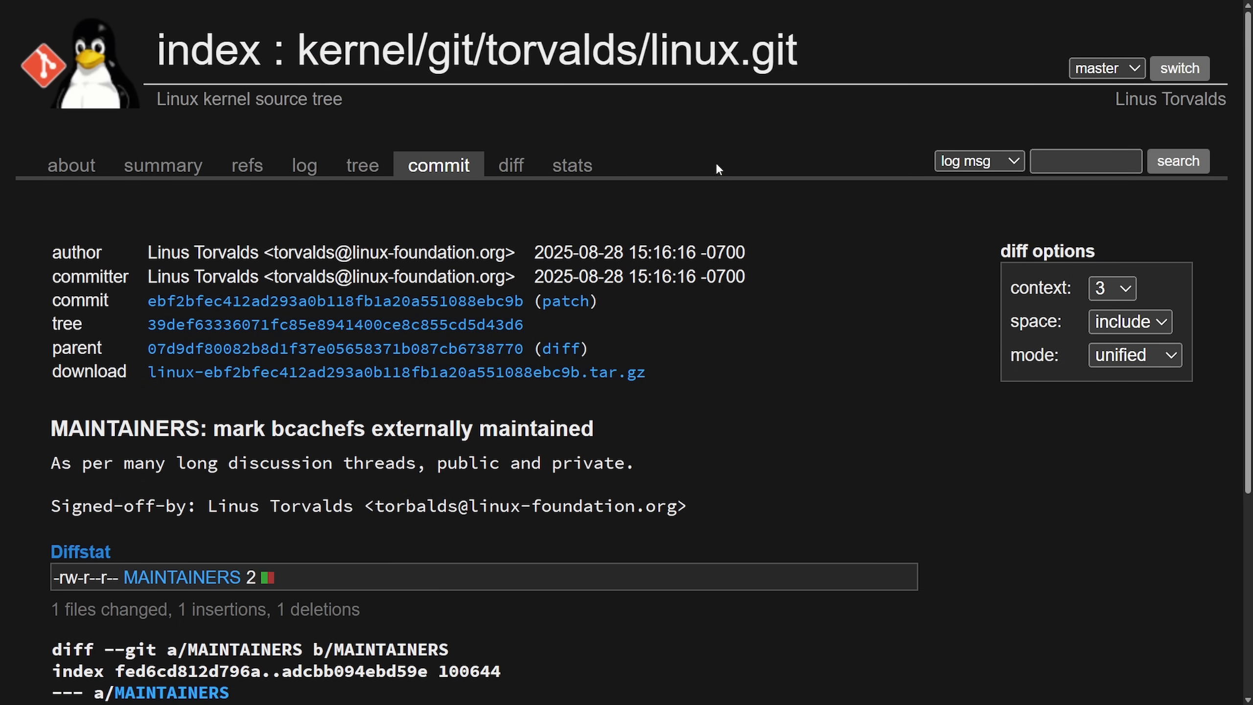
mouse_move(45, 254)
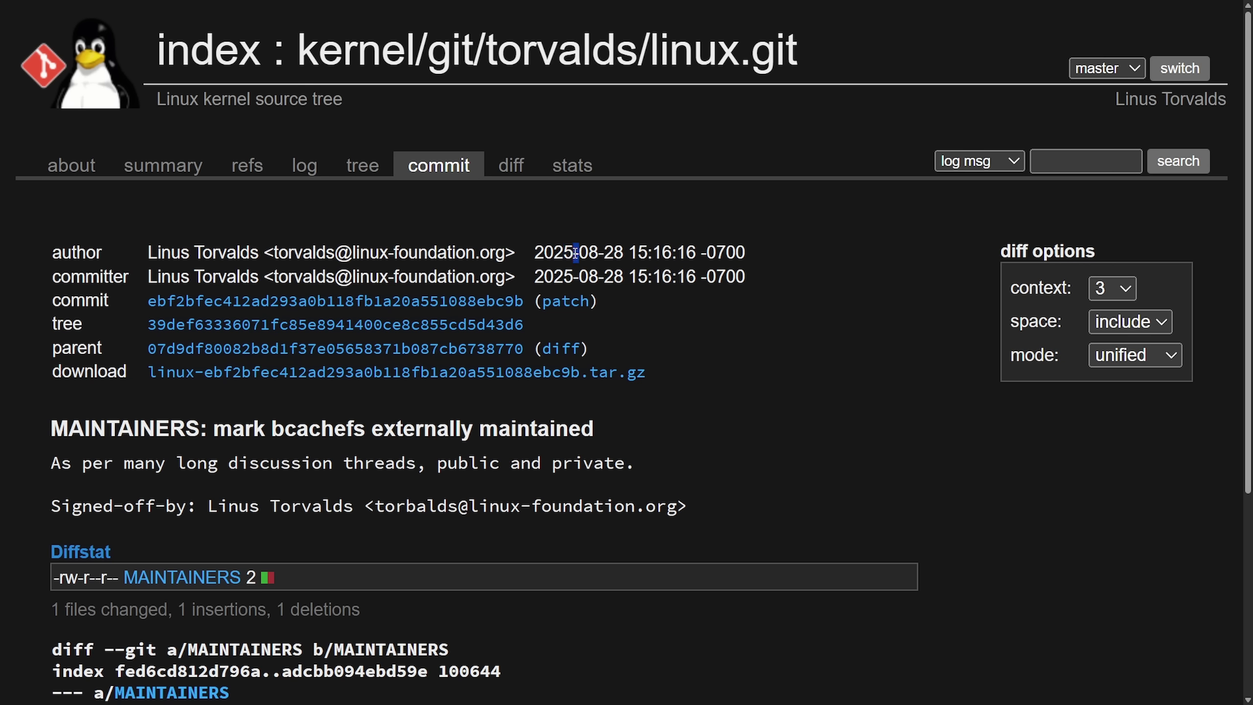
Step: Highlight the commit date, the 'As per many…' reason sentence and the Signed-off-by line, then reveal the diff
double_click(557, 253)
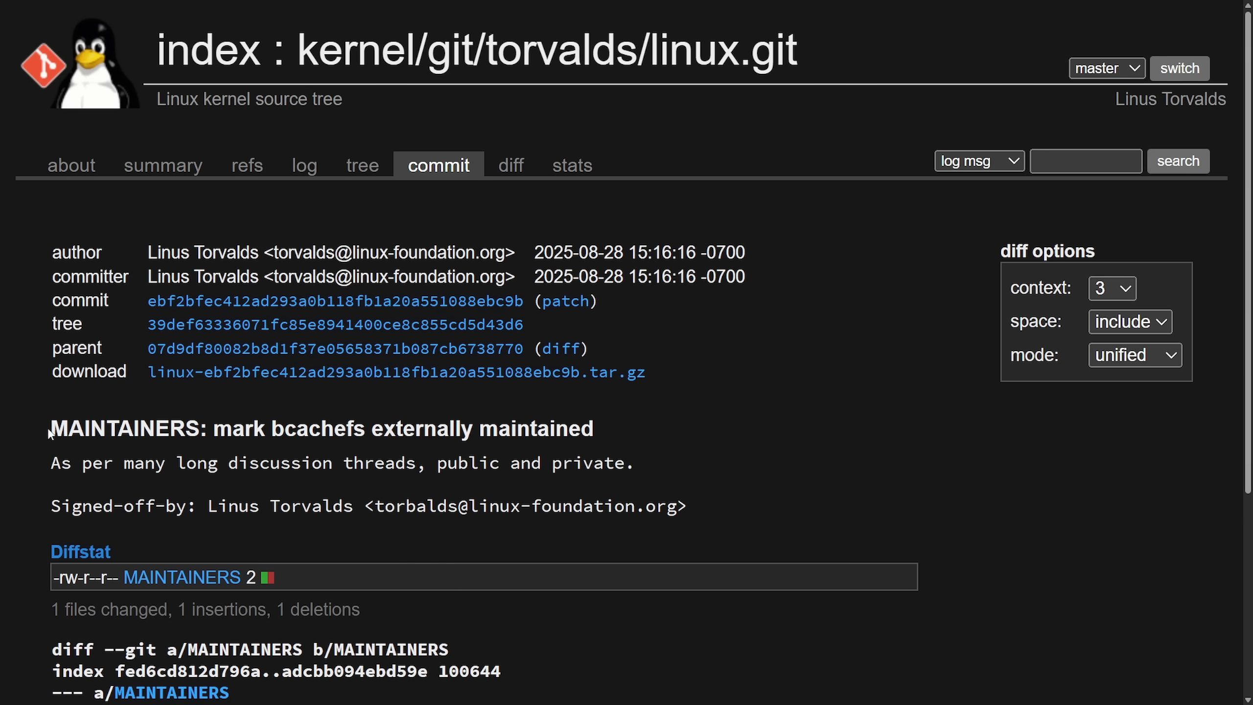
drag(51, 428, 314, 428)
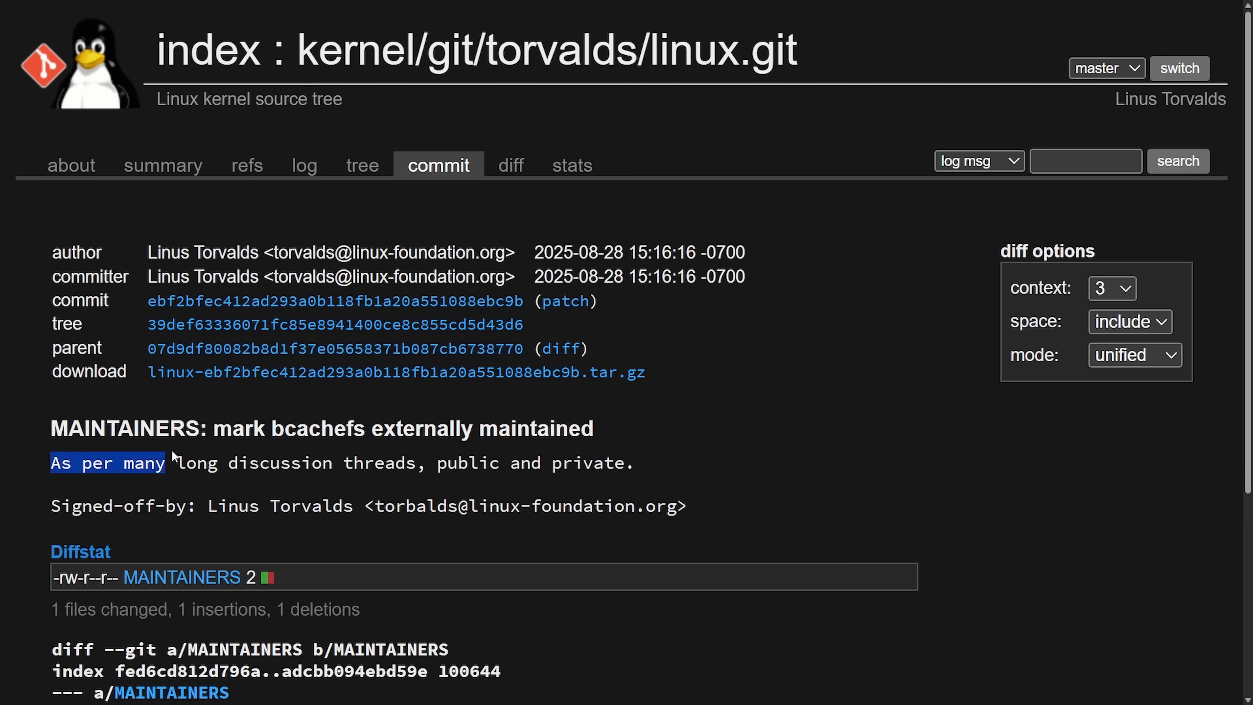
drag(173, 463, 493, 462)
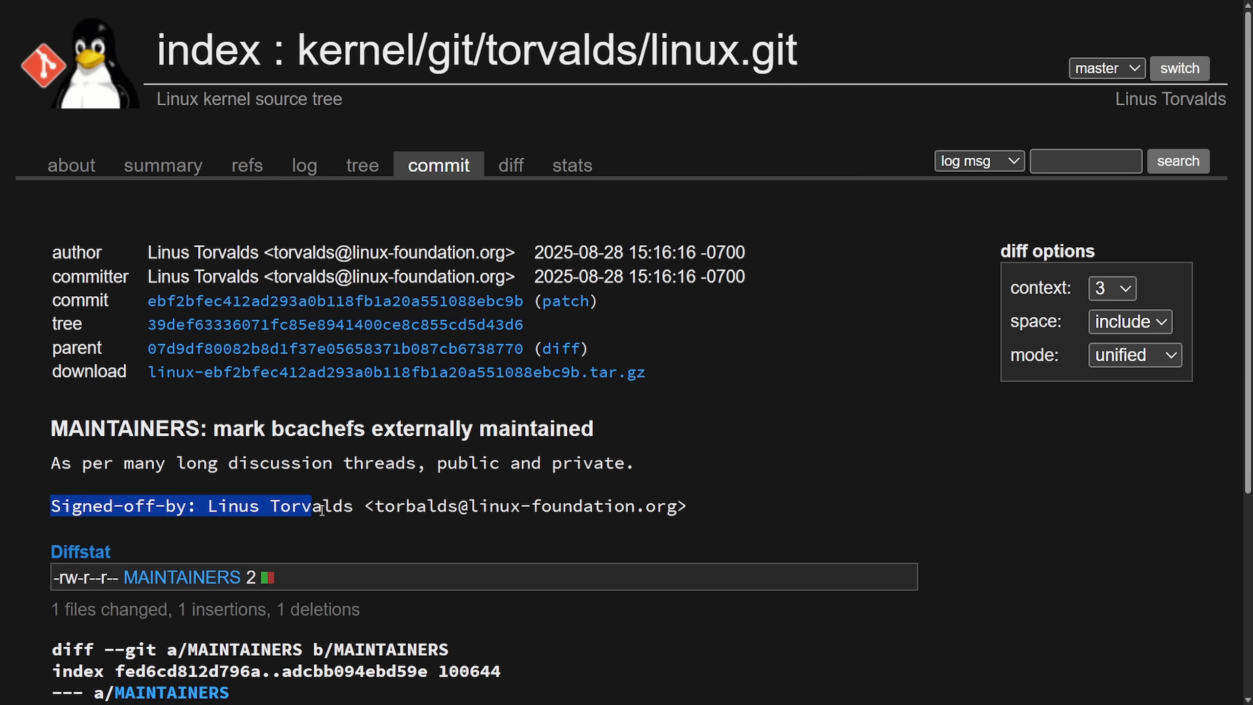
scroll(down, 3)
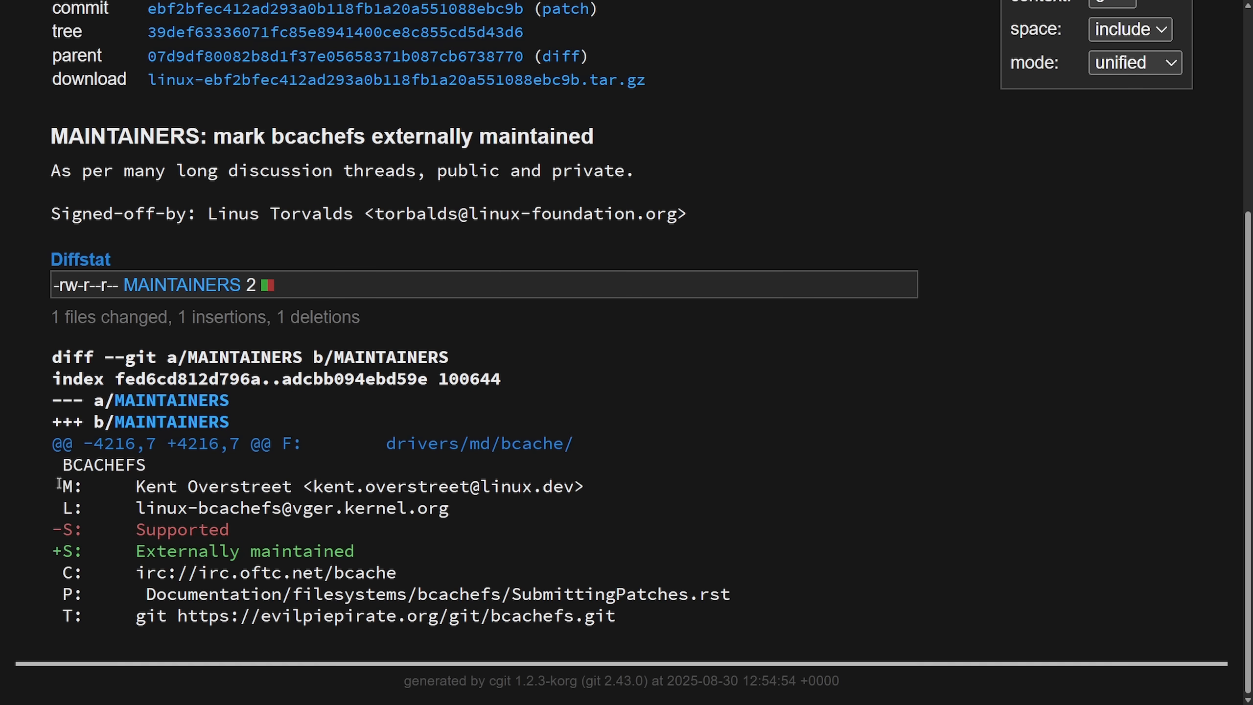
drag(480, 443, 552, 444)
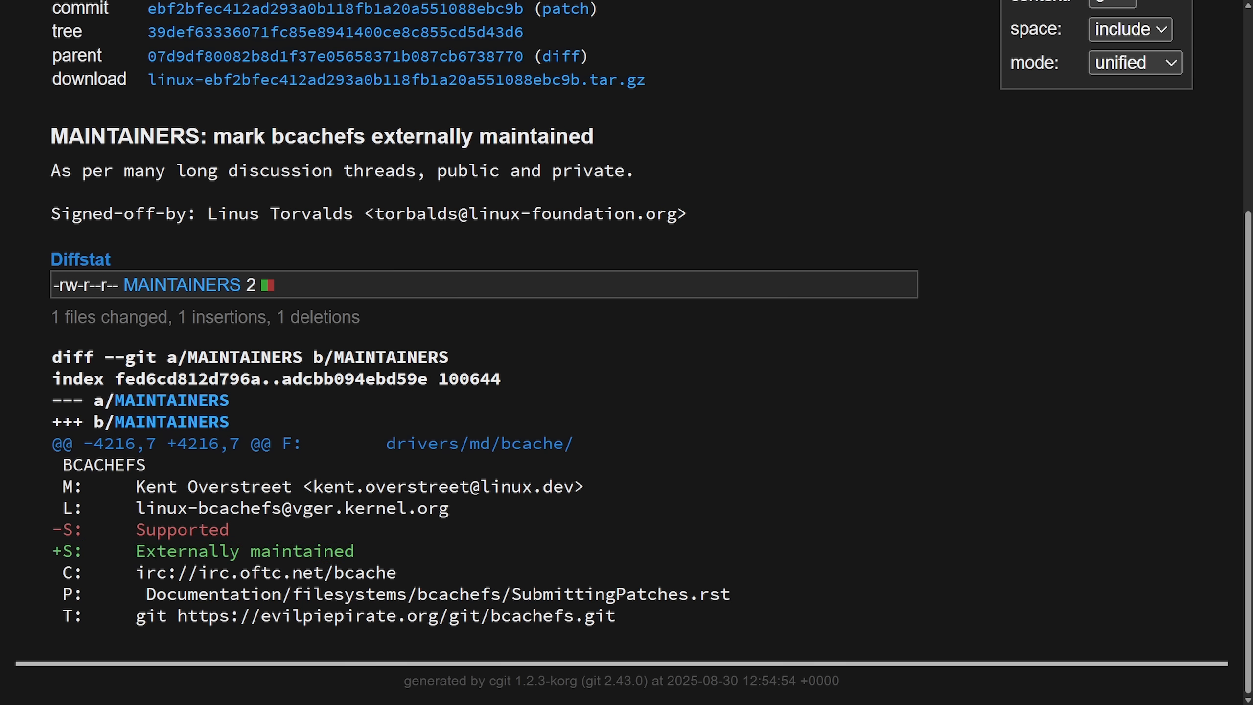
drag(323, 136, 593, 136)
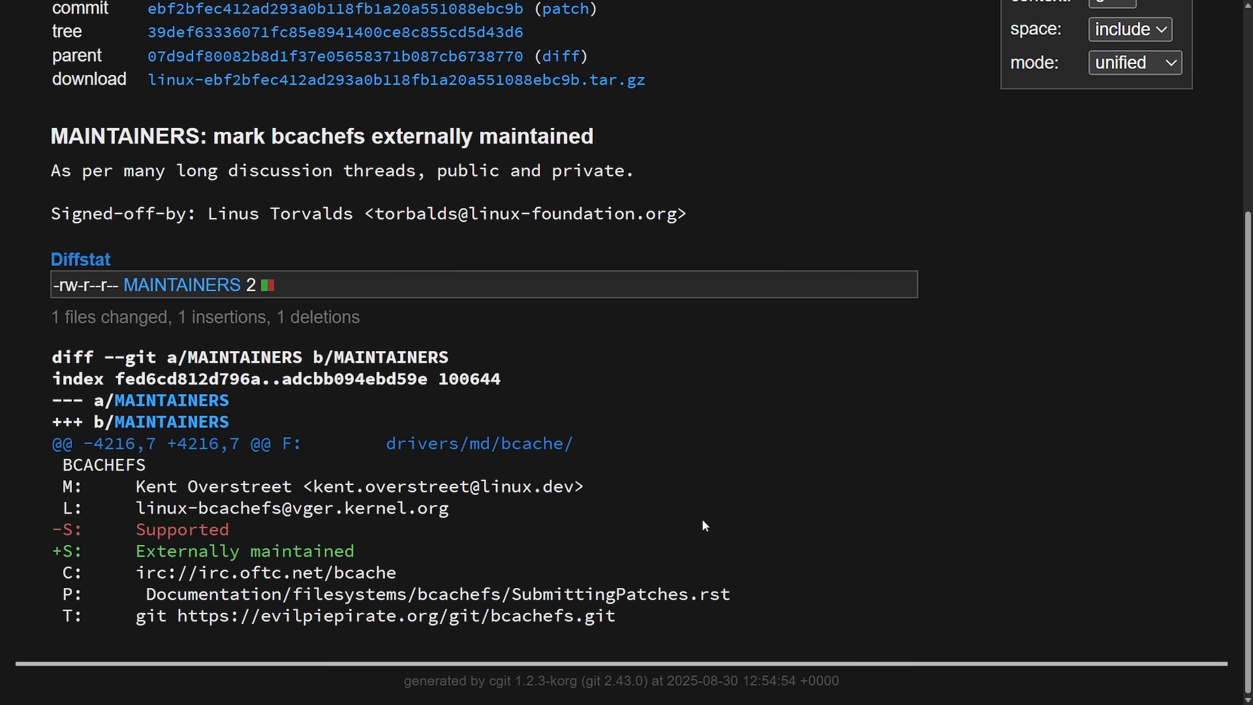
mouse_move(711, 524)
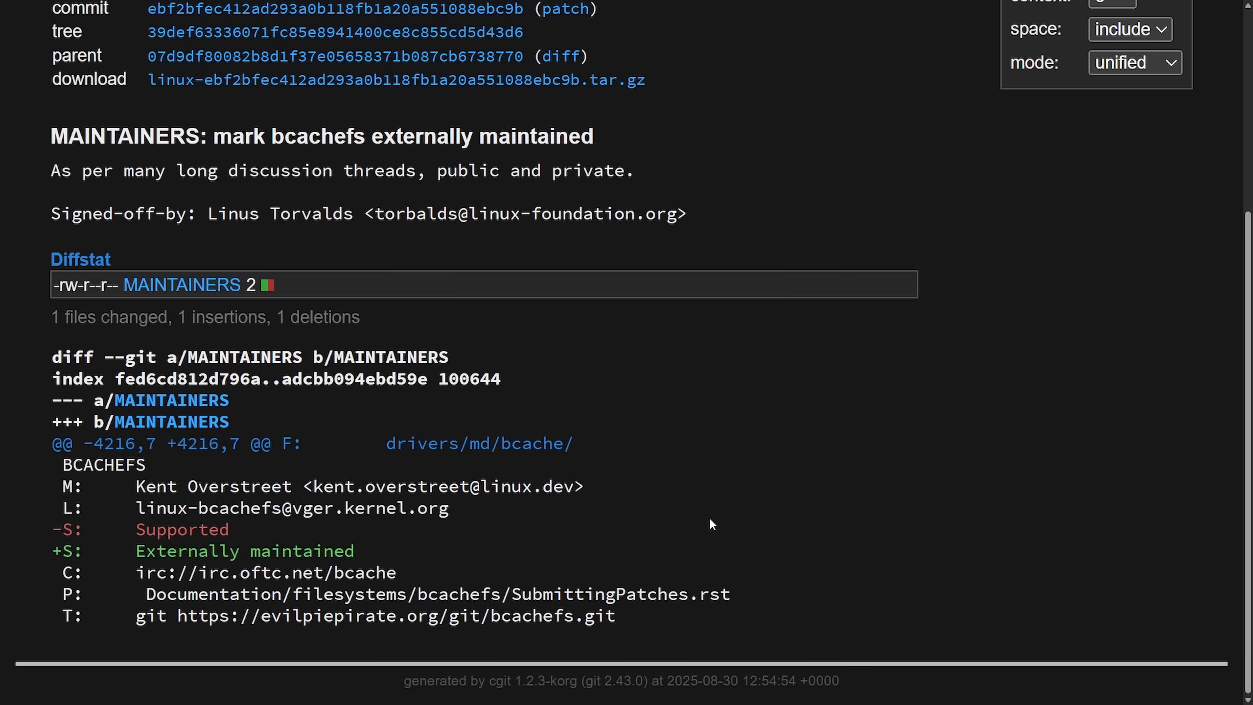
mouse_move(773, 500)
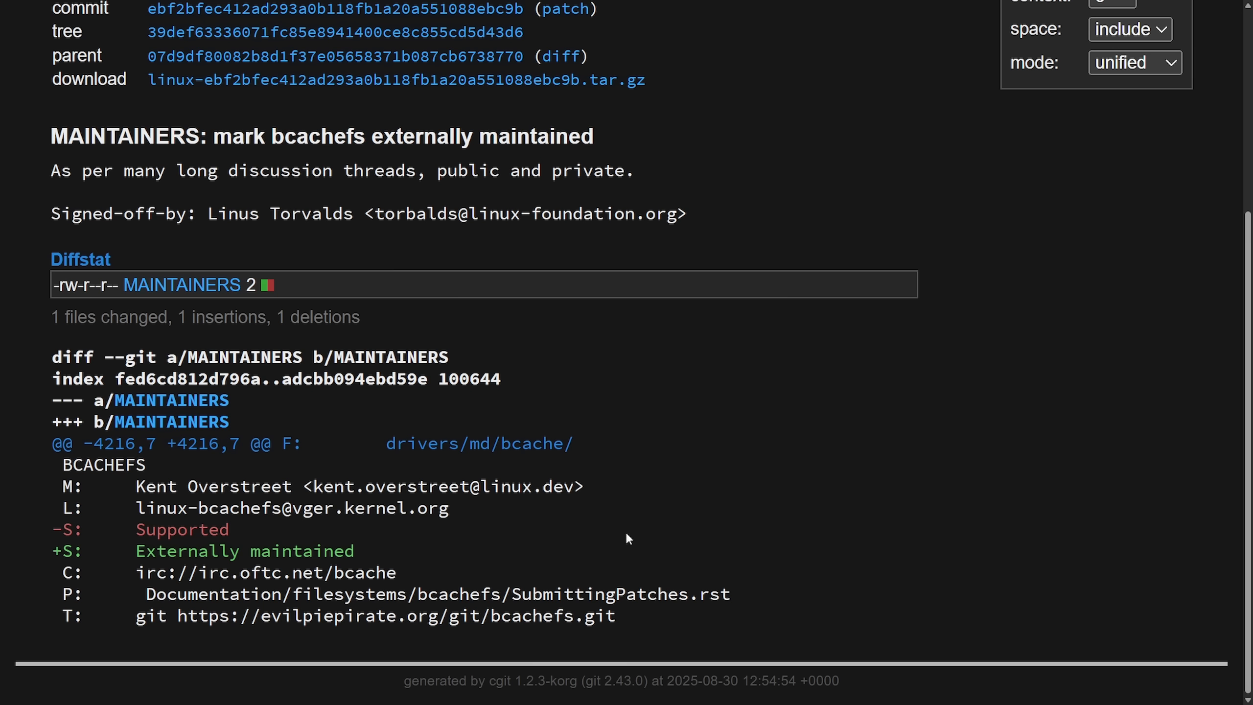
mouse_move(548, 563)
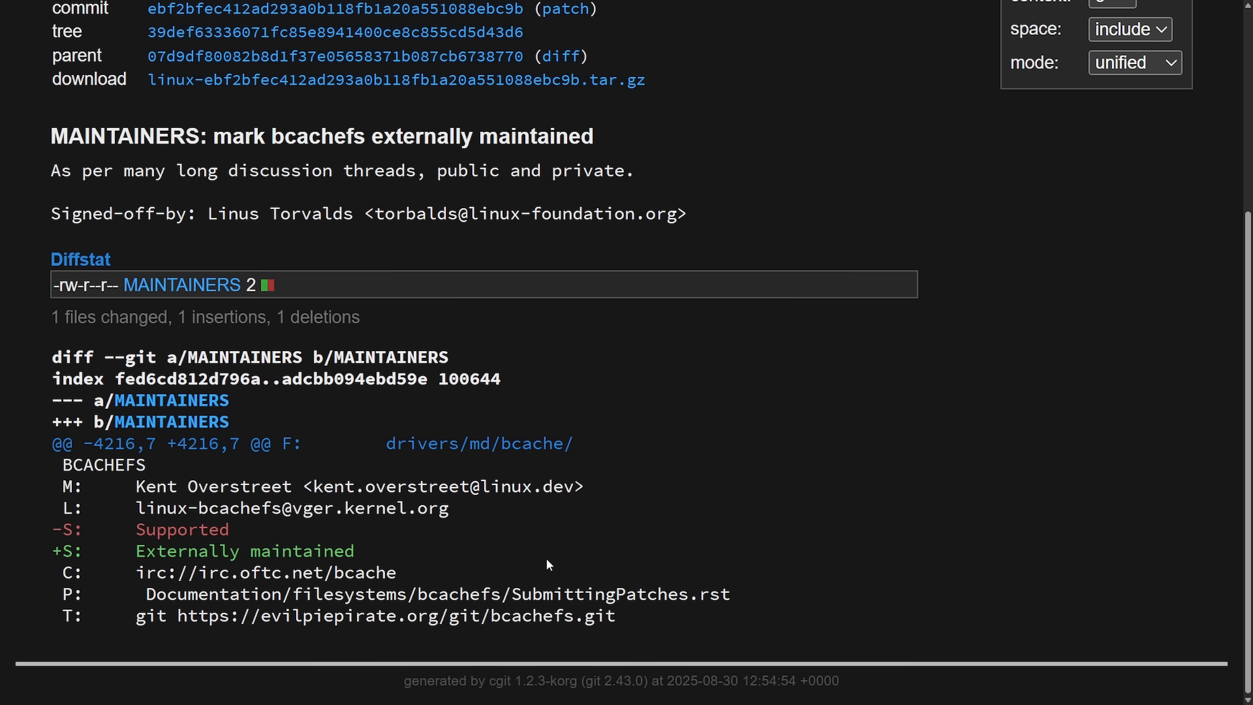